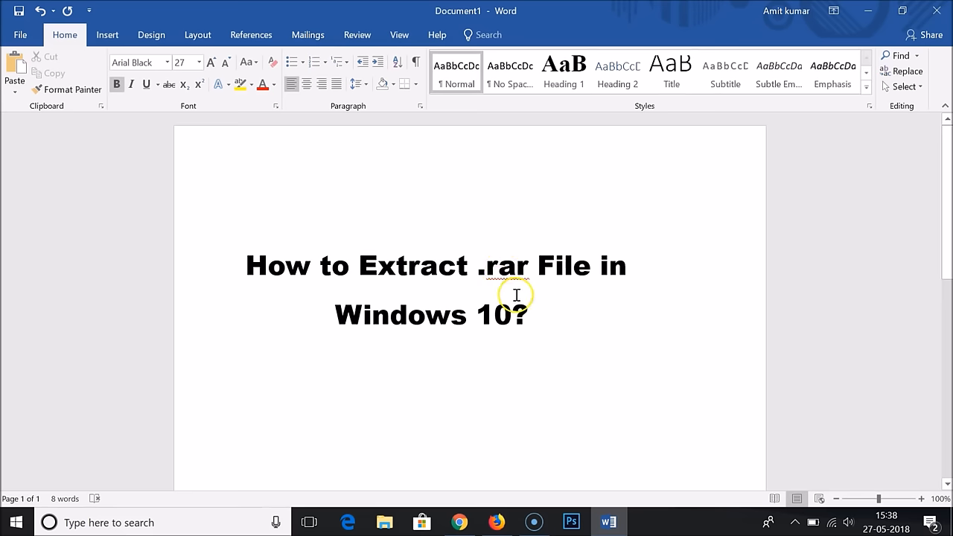
# Minimize the Word document to reveal the desktop.
pyautogui.click(867, 10)
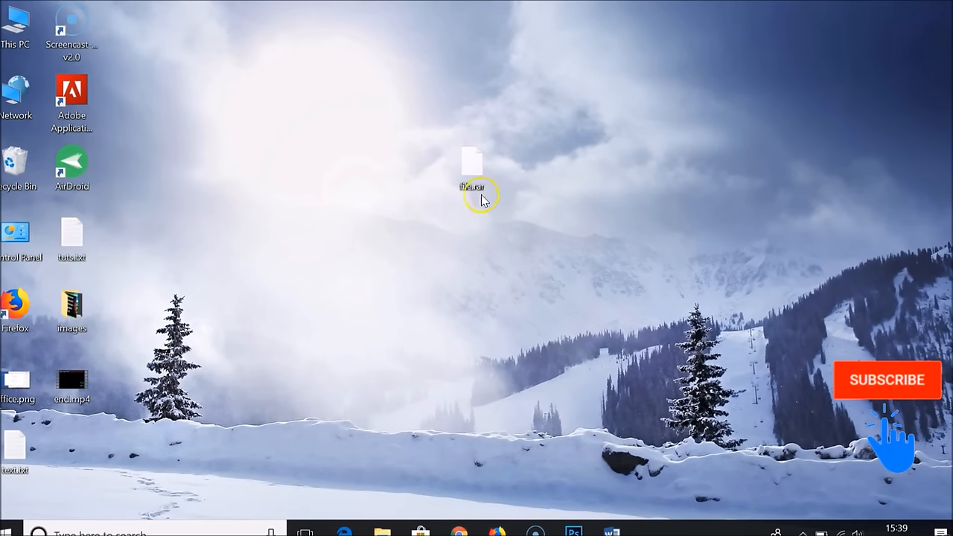
pyautogui.click(471, 161)
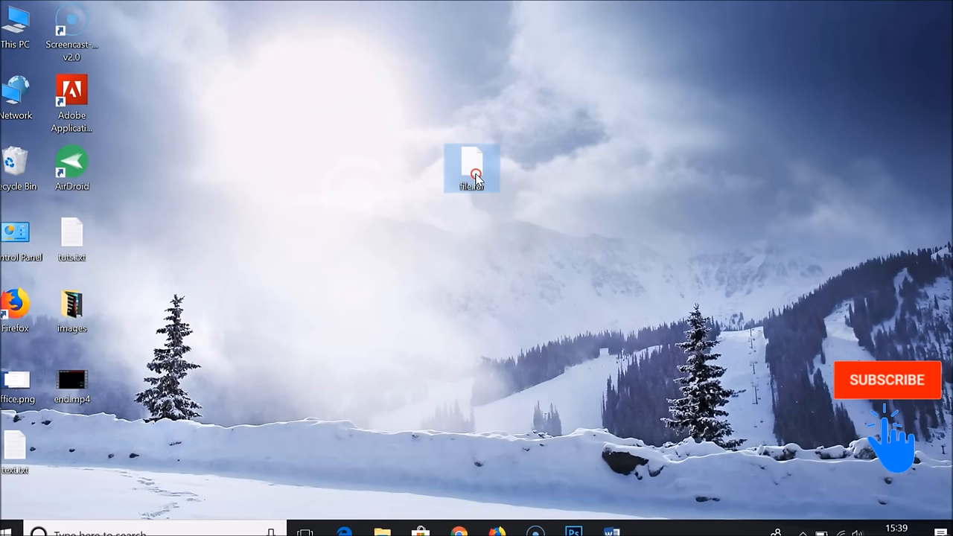
pyautogui.rightClick(471, 166)
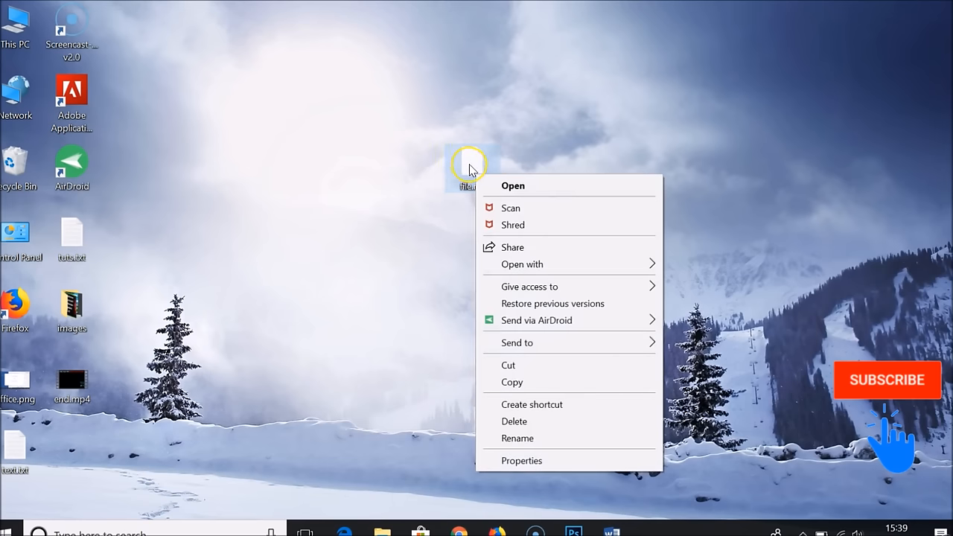
pyautogui.moveTo(516, 343)
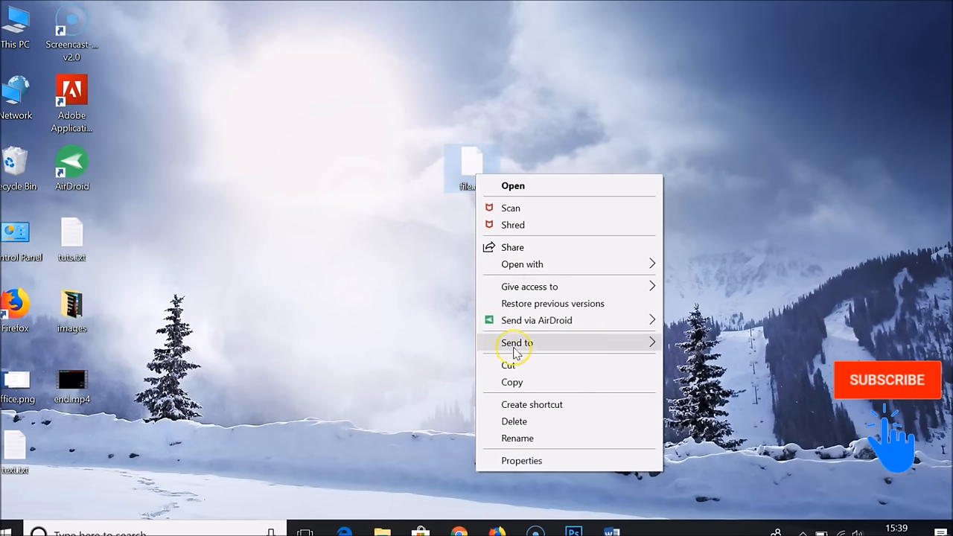
pyautogui.moveTo(497, 411)
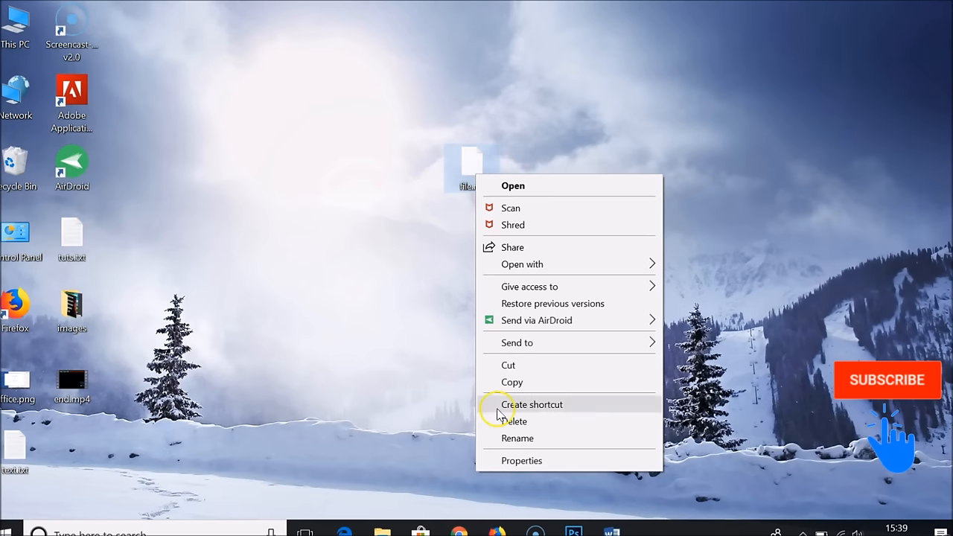
pyautogui.click(522, 460)
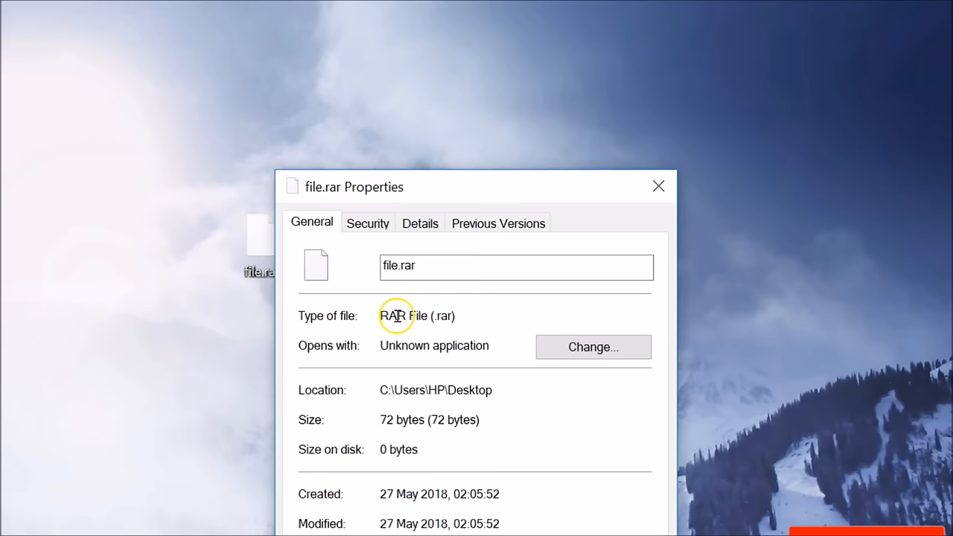
pyautogui.moveTo(502, 322)
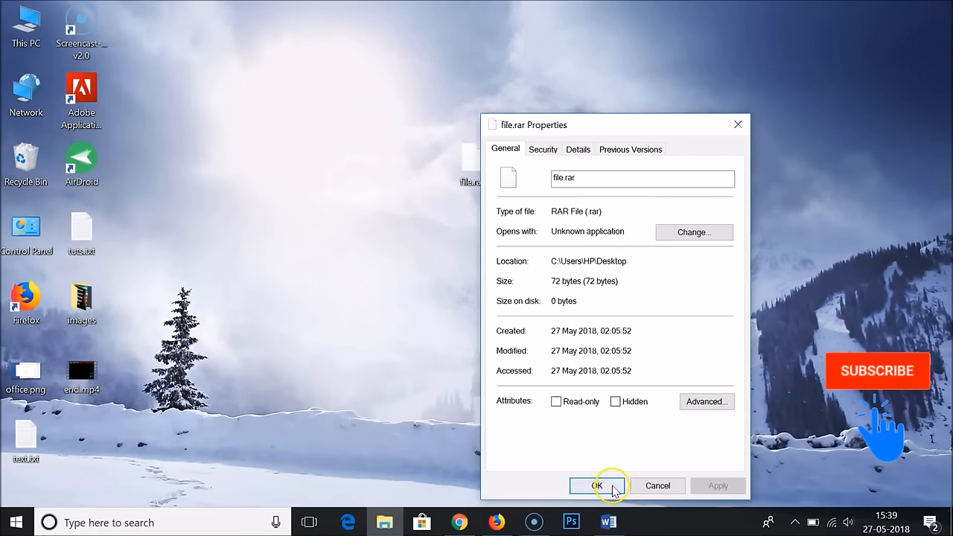
pyautogui.click(596, 486)
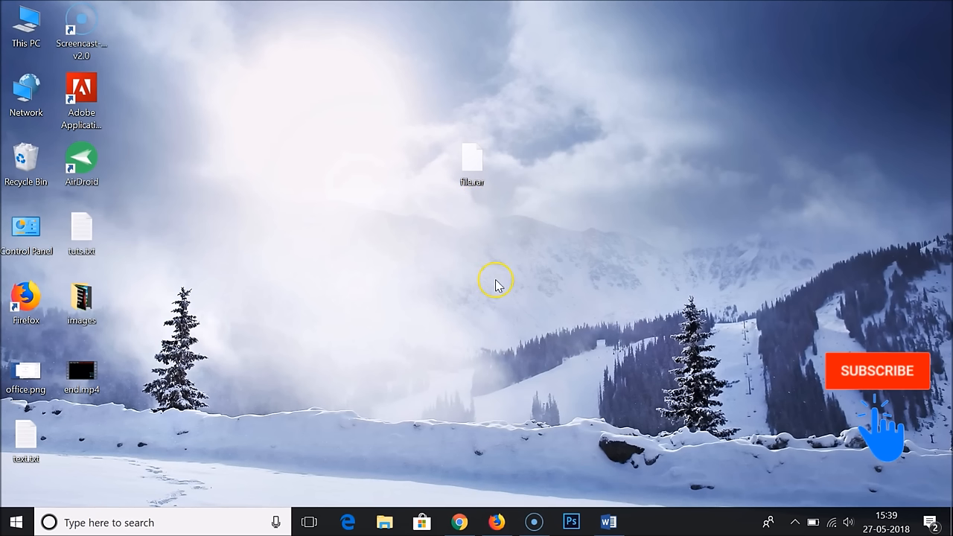
pyautogui.moveTo(530, 259)
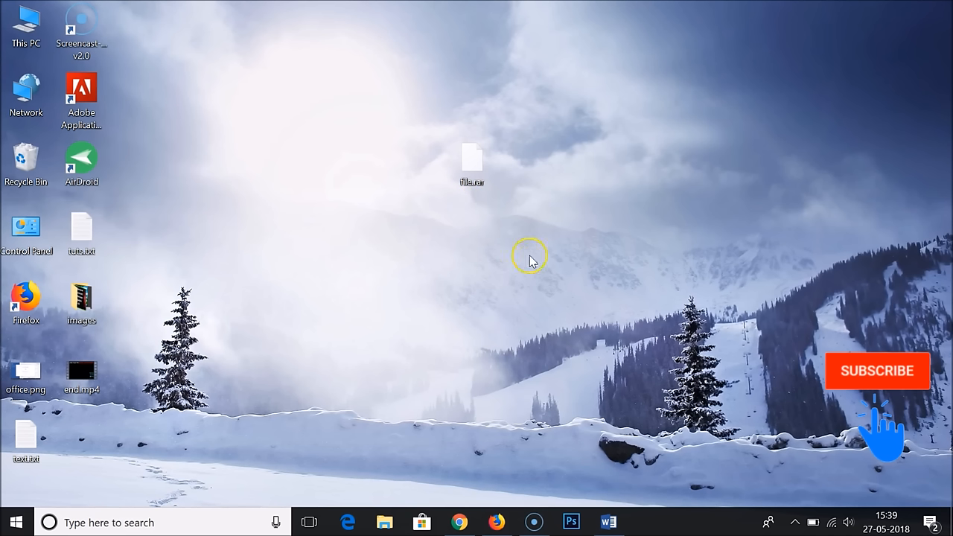
# Launch Google Chrome from the taskbar to reach rarlab.com.
pyautogui.click(459, 521)
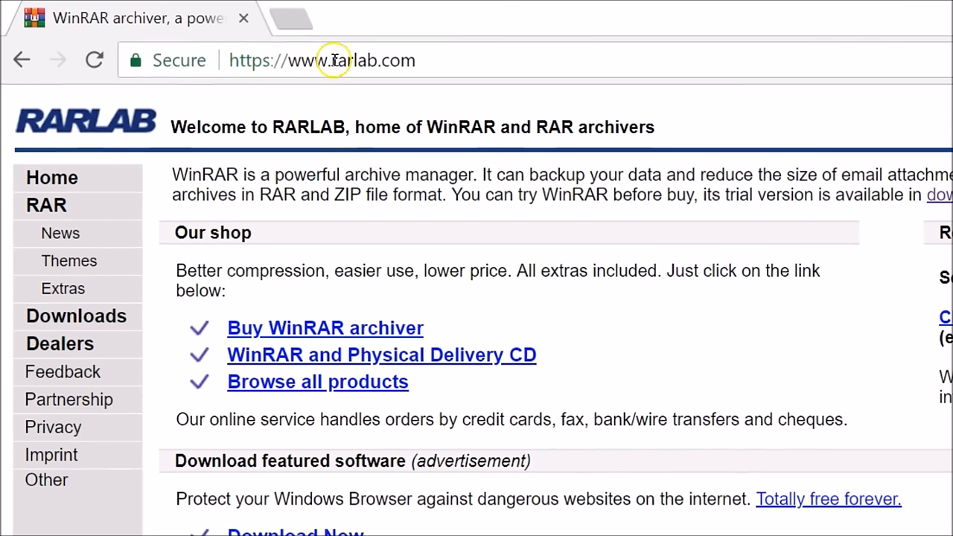
pyautogui.moveTo(450, 66)
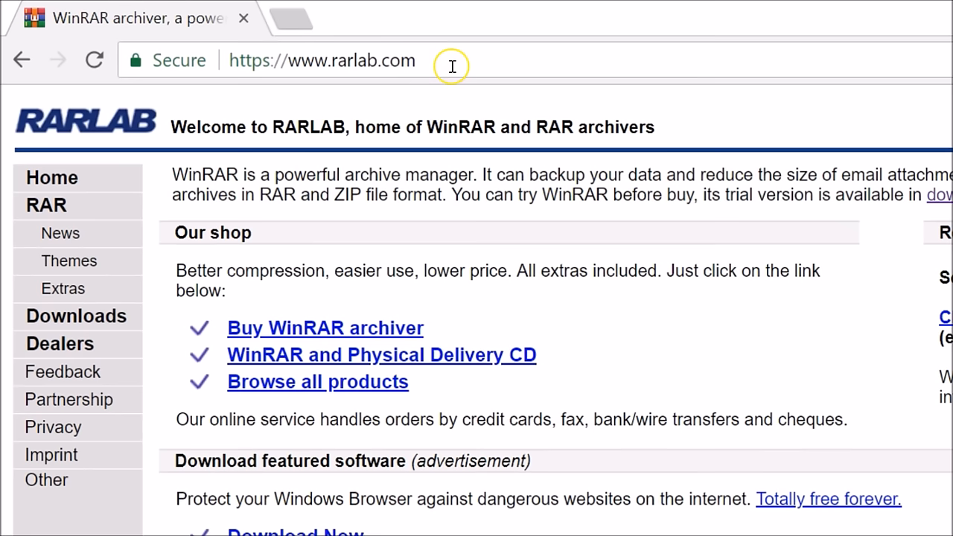
pyautogui.moveTo(505, 117)
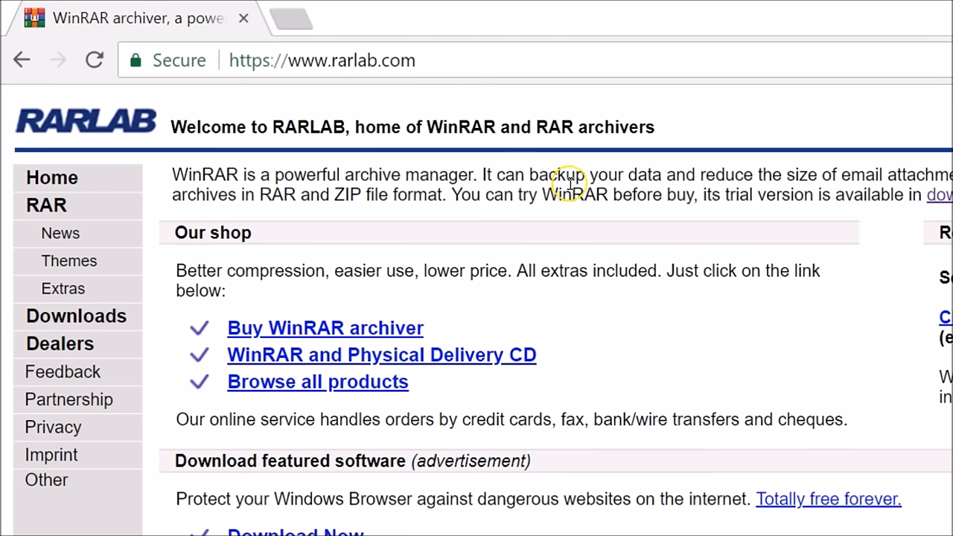
pyautogui.moveTo(136, 330)
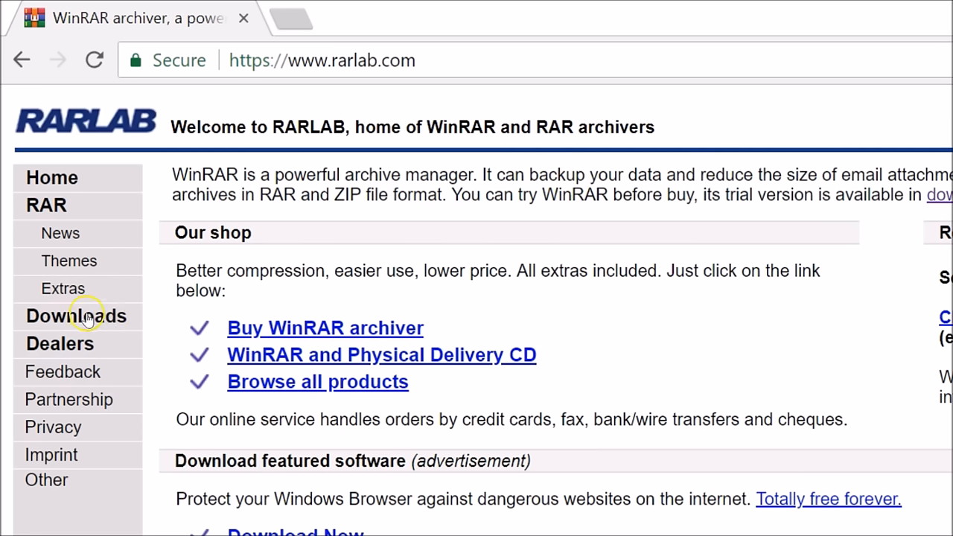
# Go to the RARLAB Downloads page listing the WinRAR 5.60 beta 4 builds.
pyautogui.click(76, 316)
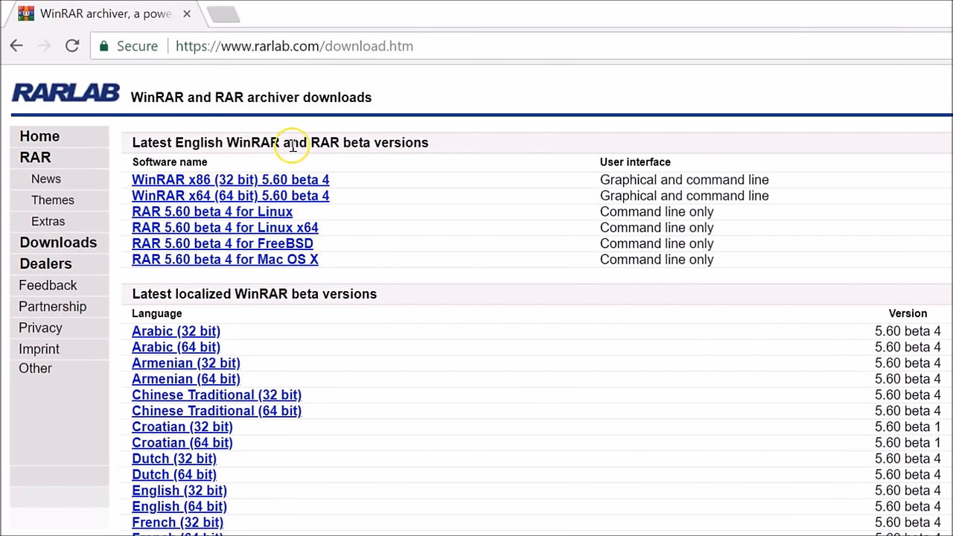
pyautogui.moveTo(458, 158)
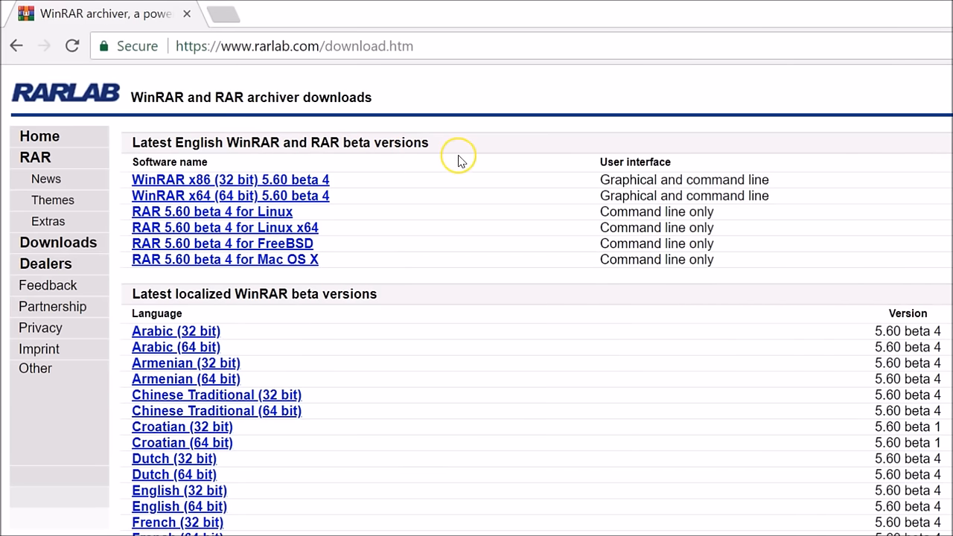
pyautogui.moveTo(157, 191)
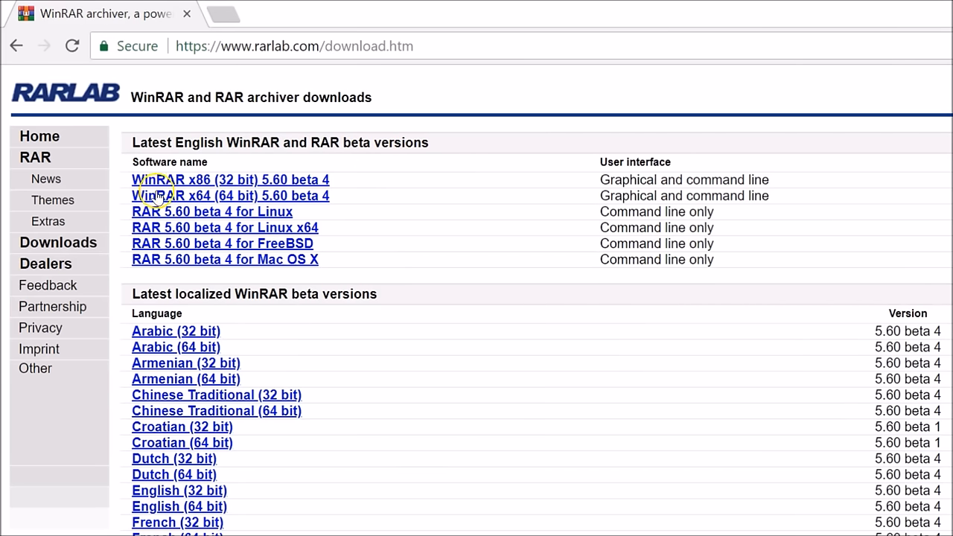
pyautogui.moveTo(208, 186)
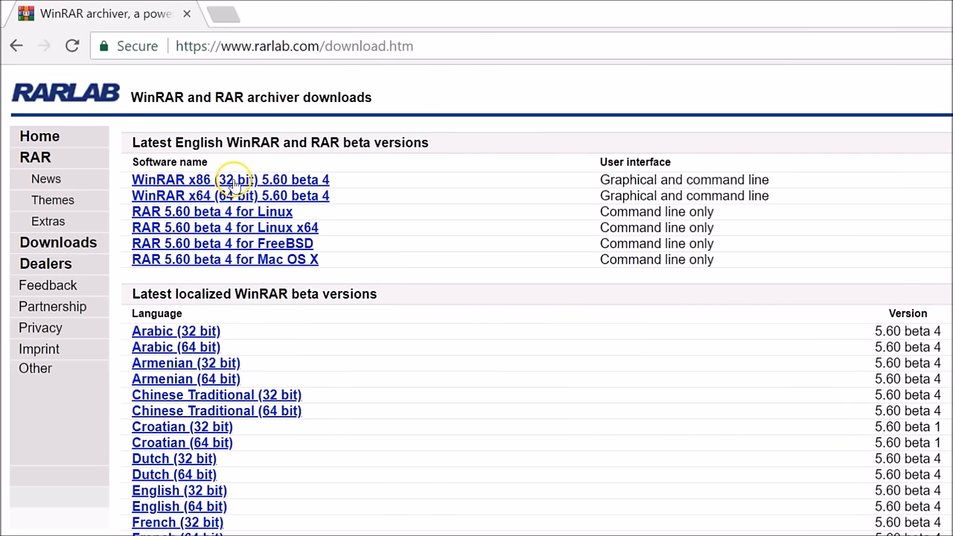
pyautogui.moveTo(334, 171)
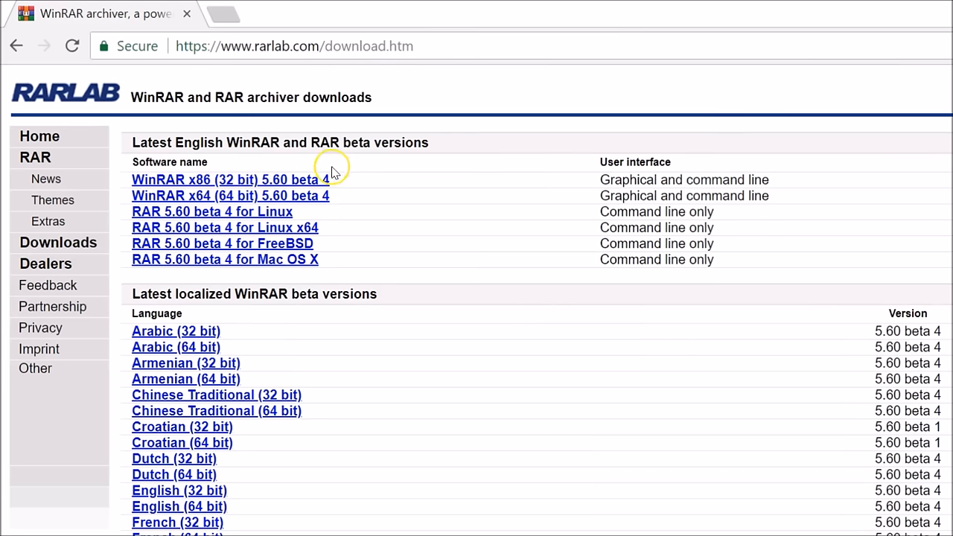
pyautogui.moveTo(313, 178)
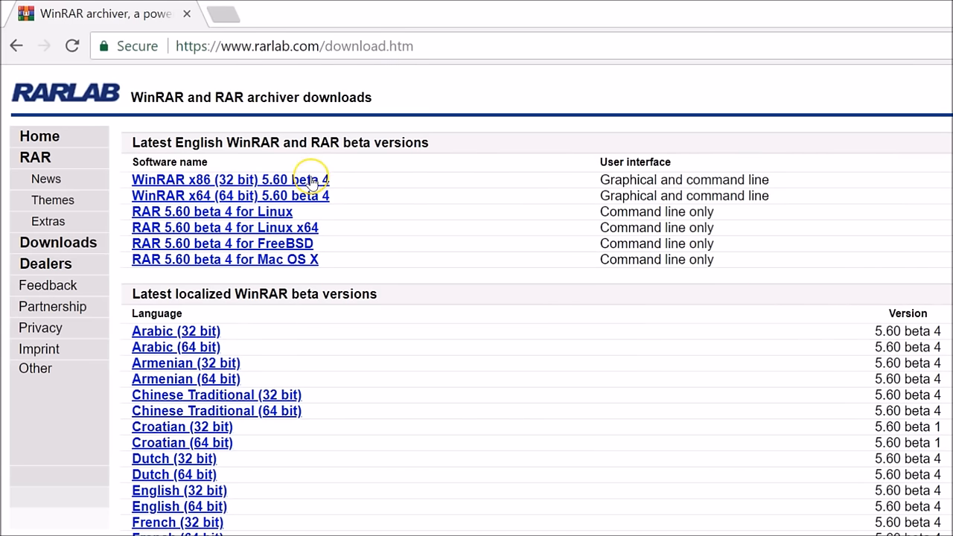
pyautogui.moveTo(223, 205)
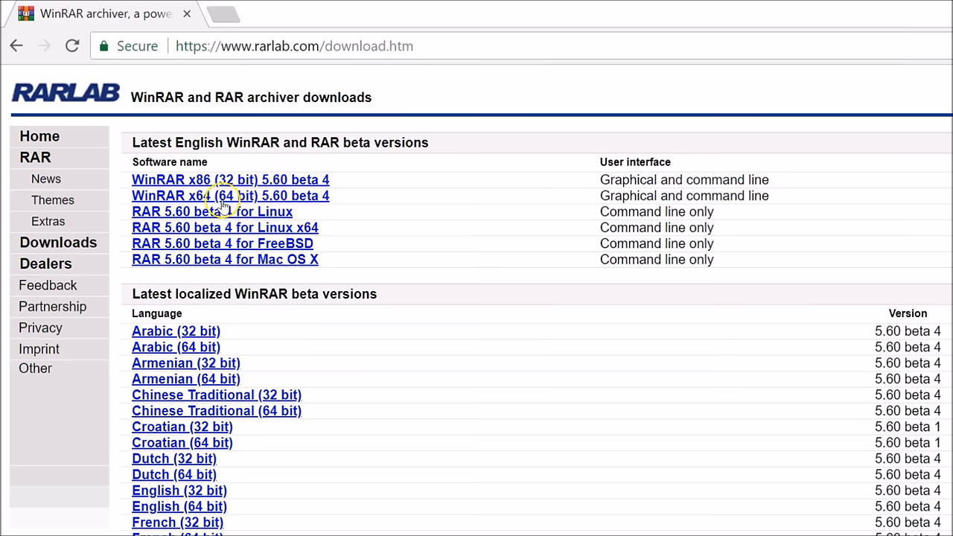
pyautogui.moveTo(259, 202)
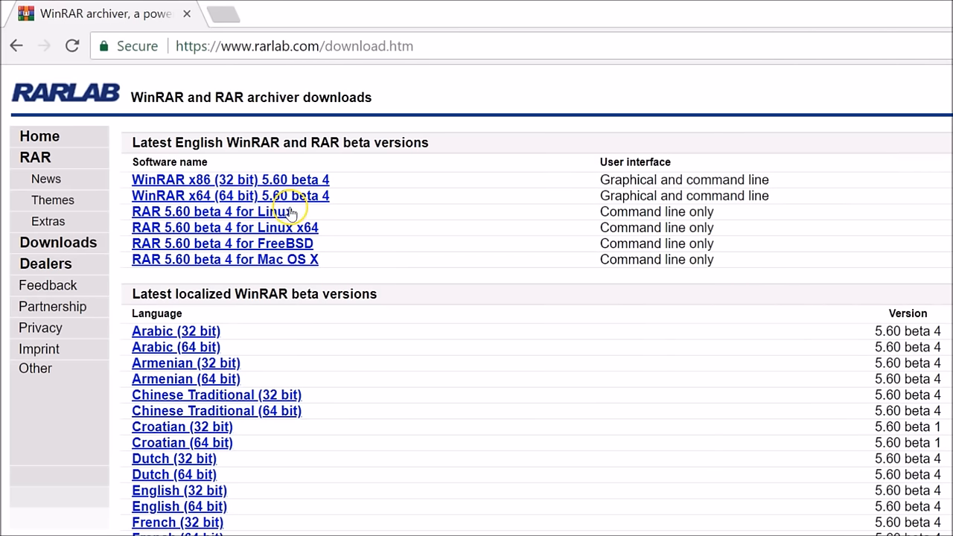
pyautogui.moveTo(408, 229)
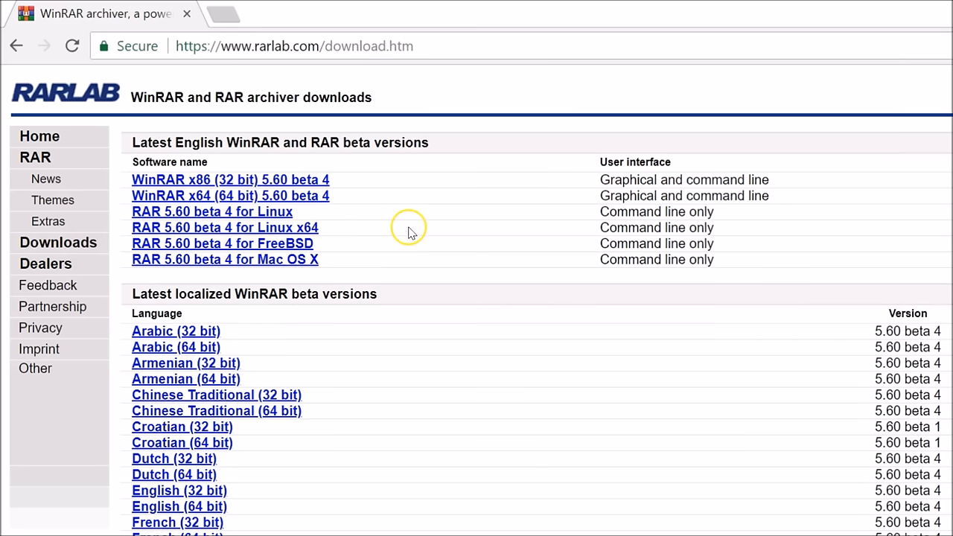
pyautogui.moveTo(384, 253)
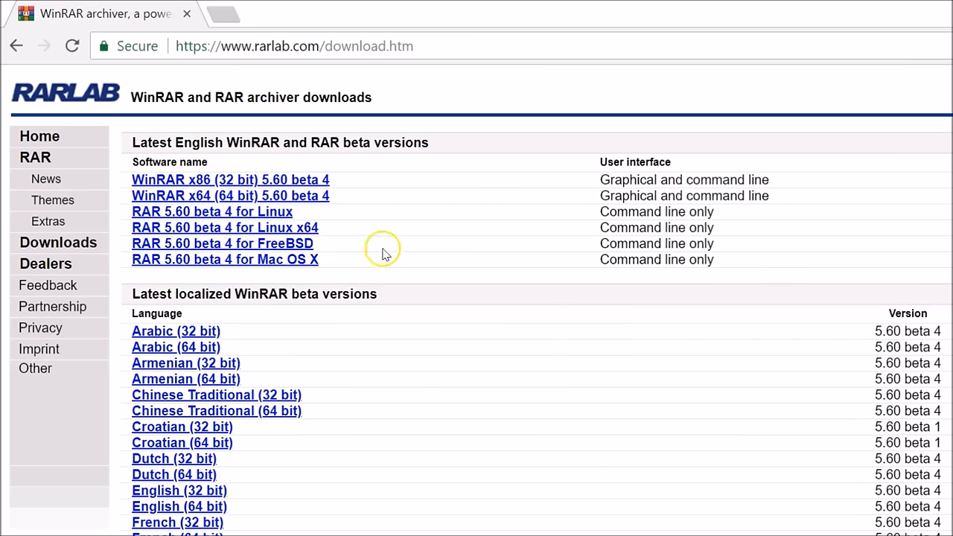
pyautogui.moveTo(321, 211)
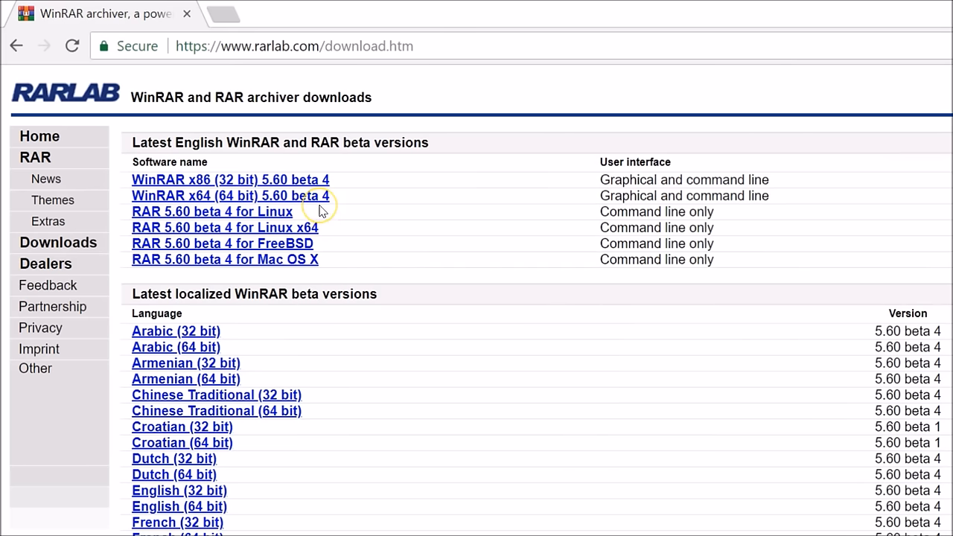
pyautogui.moveTo(290, 201)
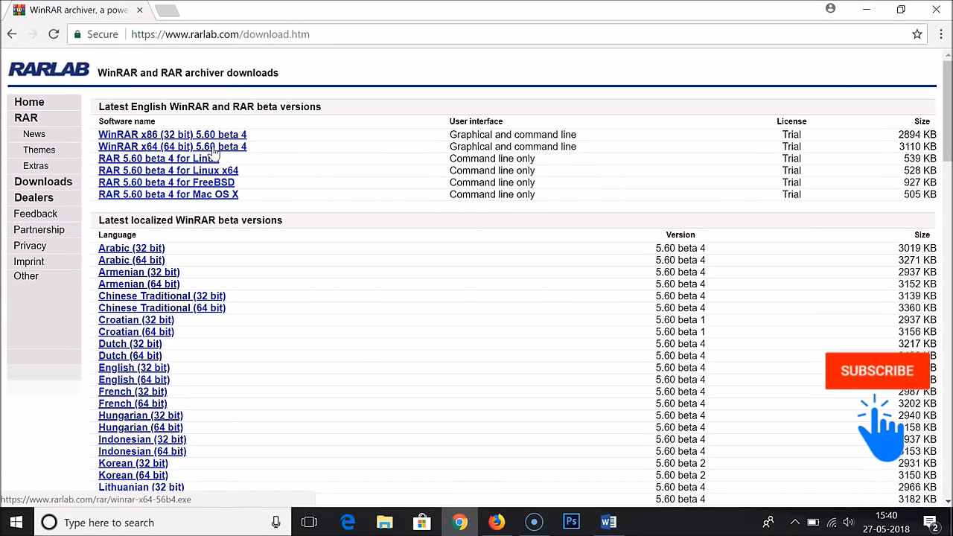
# Search Windows for 'syst' to bring up System Information and check the system type.
pyautogui.click(17, 521)
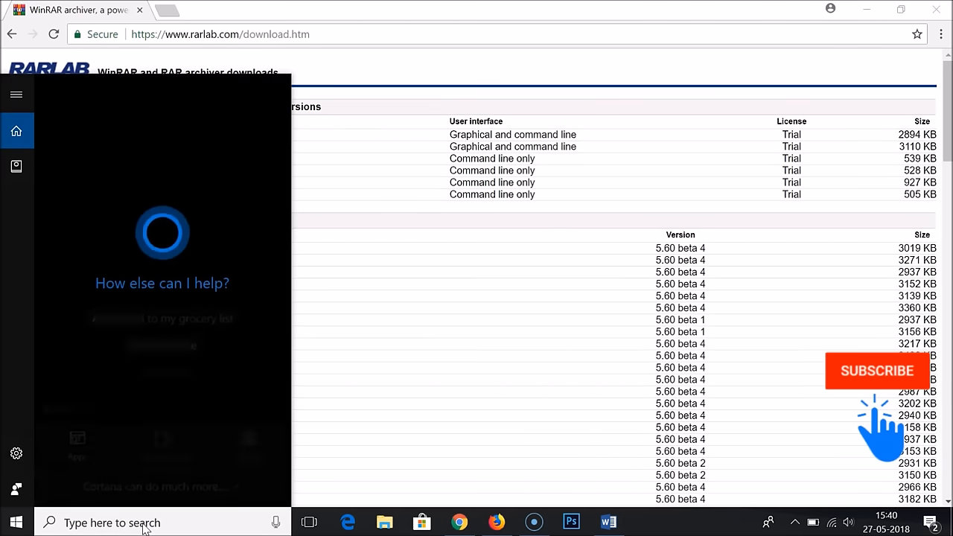
pyautogui.write('syst')
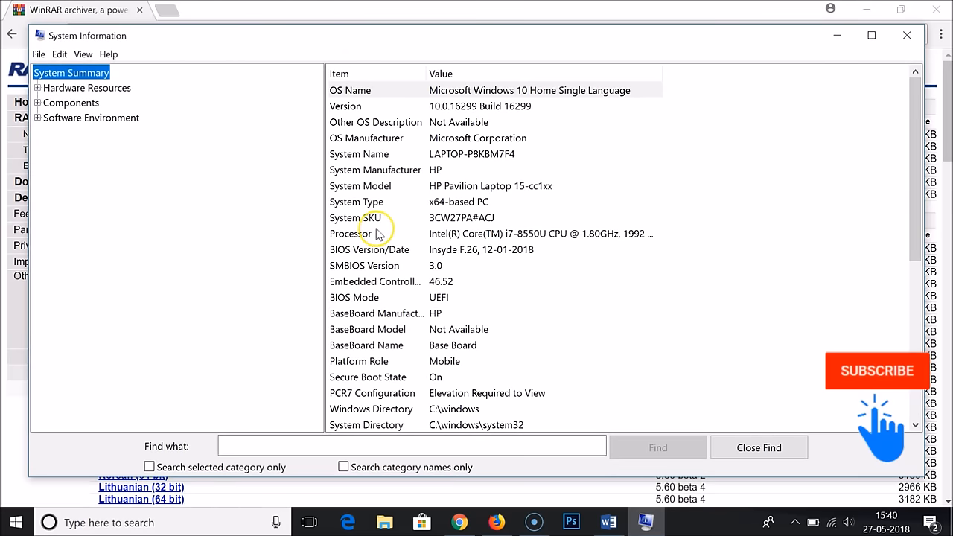
pyautogui.moveTo(365, 203)
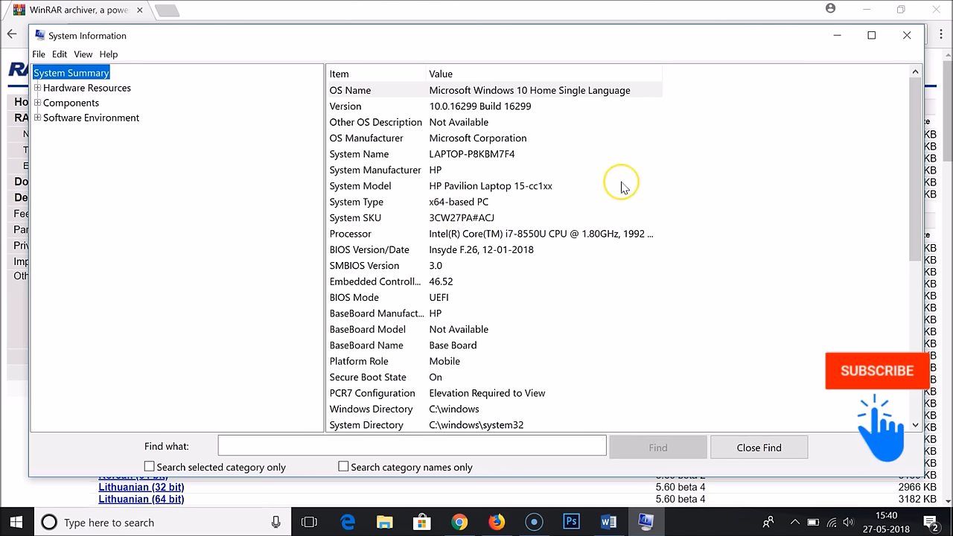
pyautogui.moveTo(905, 36)
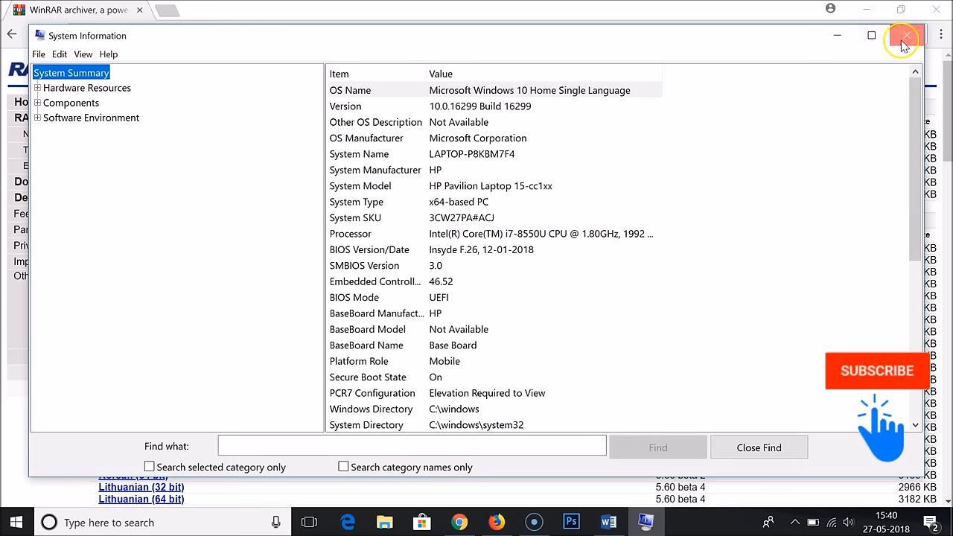
# Close System Information and download the WinRAR x64 5.60 beta 4 installer.
pyautogui.click(902, 35)
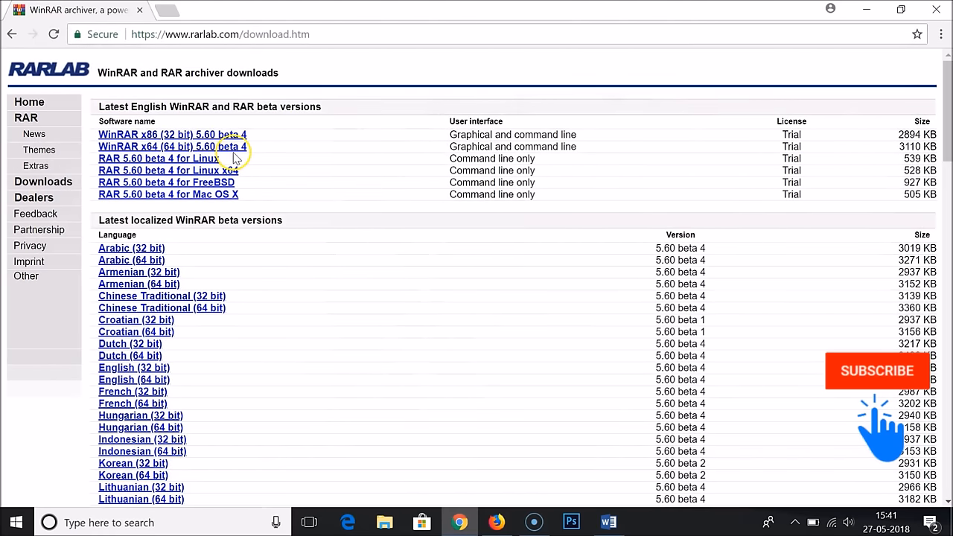
pyautogui.click(173, 146)
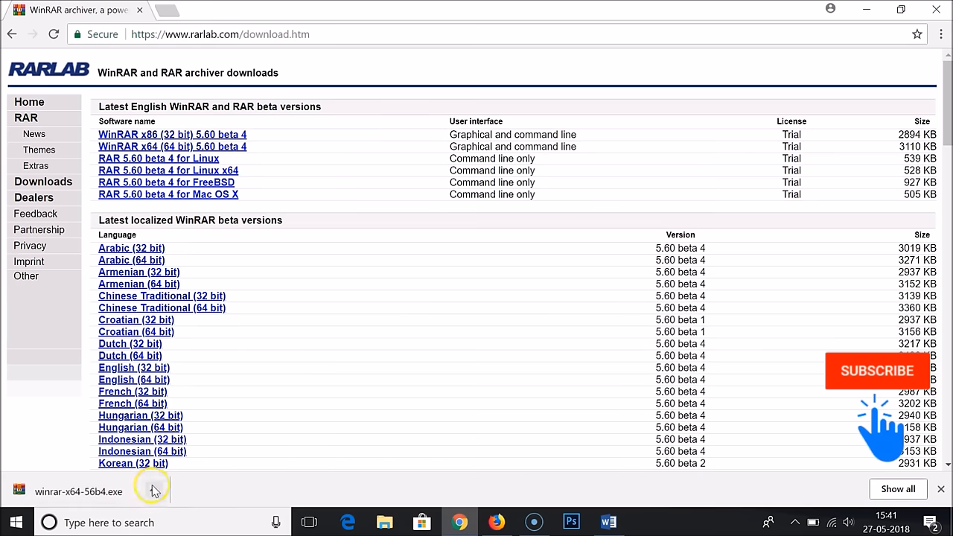
# Show the downloaded WinRAR installer in its folder via the download bar menu.
pyautogui.click(155, 491)
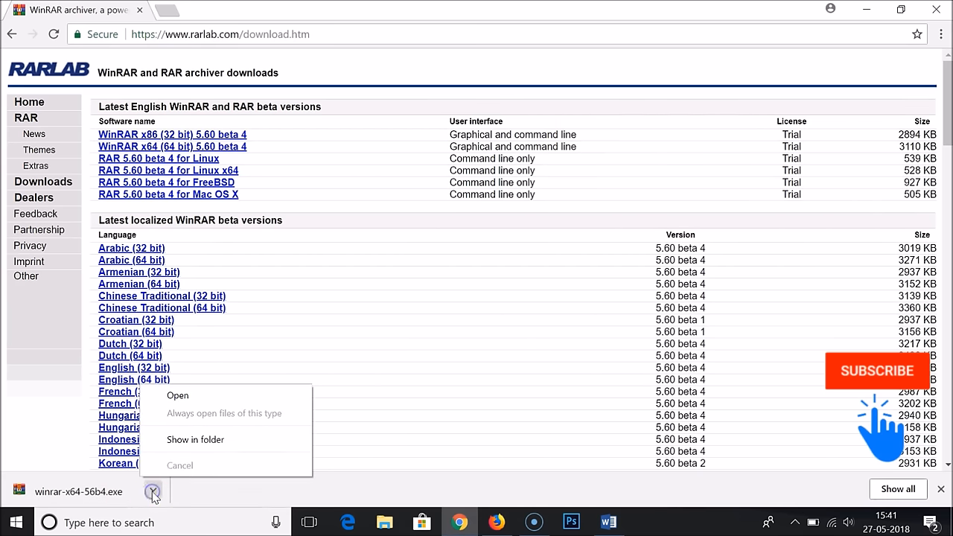
pyautogui.click(201, 445)
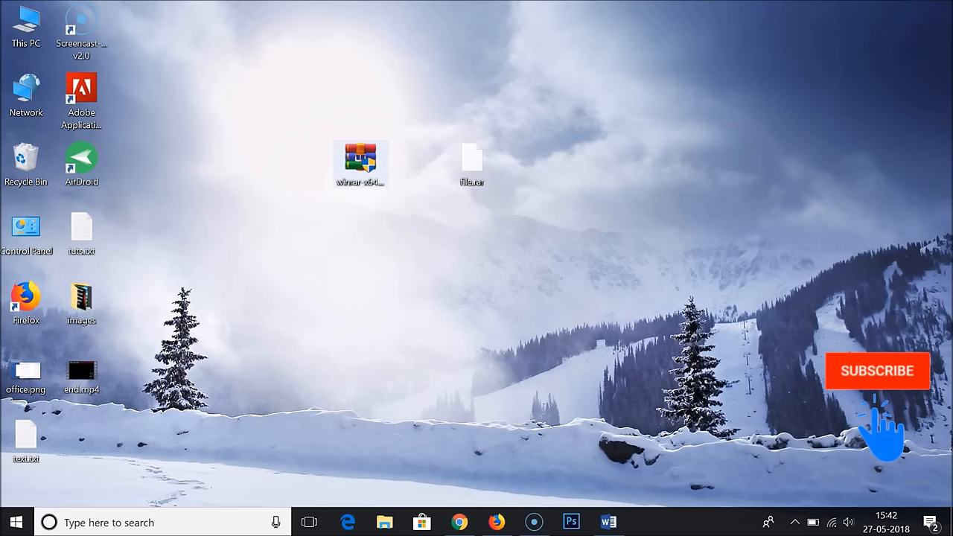
# Install WinRAR 5.60 beta 4 to C:\Program Files\WinRAR with the default archive associations.
pyautogui.doubleClick(361, 157)
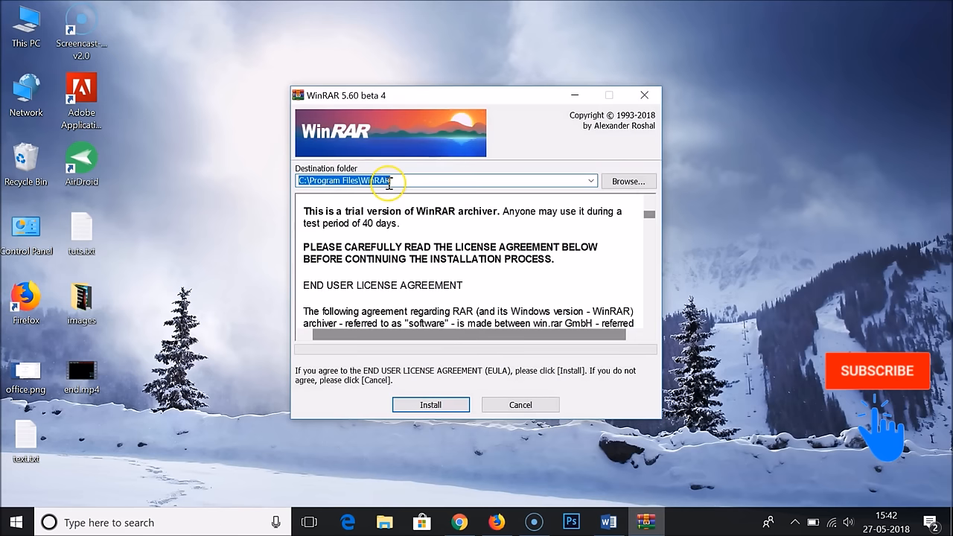
pyautogui.click(430, 405)
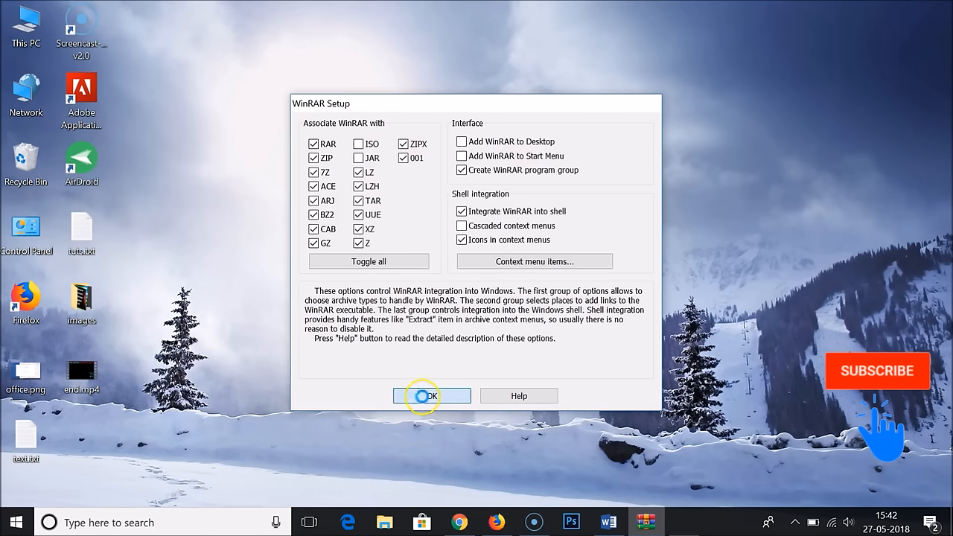
pyautogui.click(423, 397)
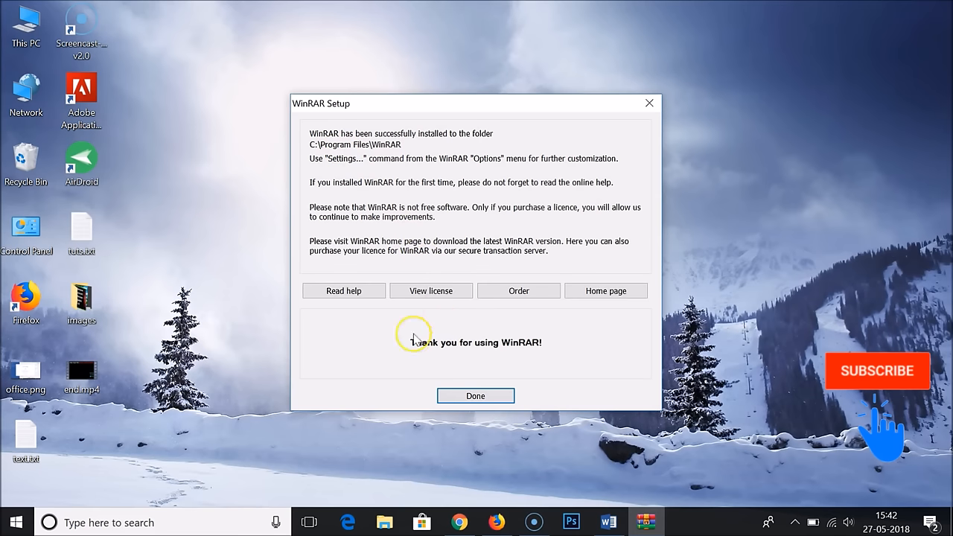
pyautogui.click(475, 396)
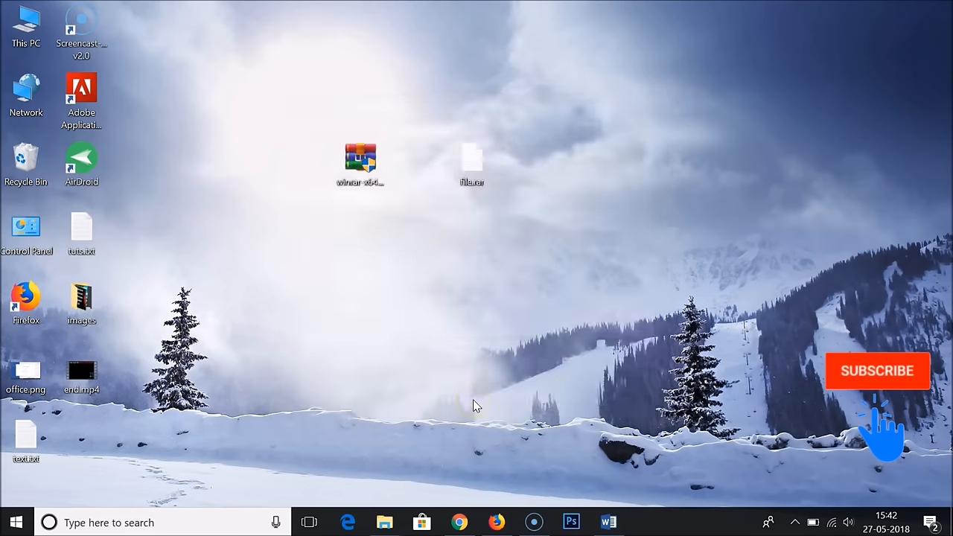
# Open the WinRAR Start Menu folder and view the console RAR manual, then close it.
pyautogui.doubleClick(360, 156)
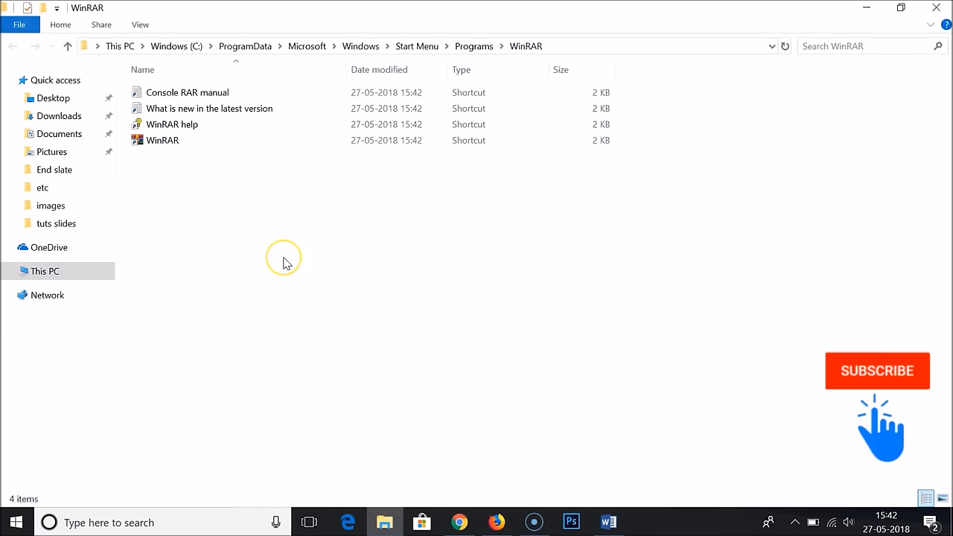
pyautogui.moveTo(272, 237)
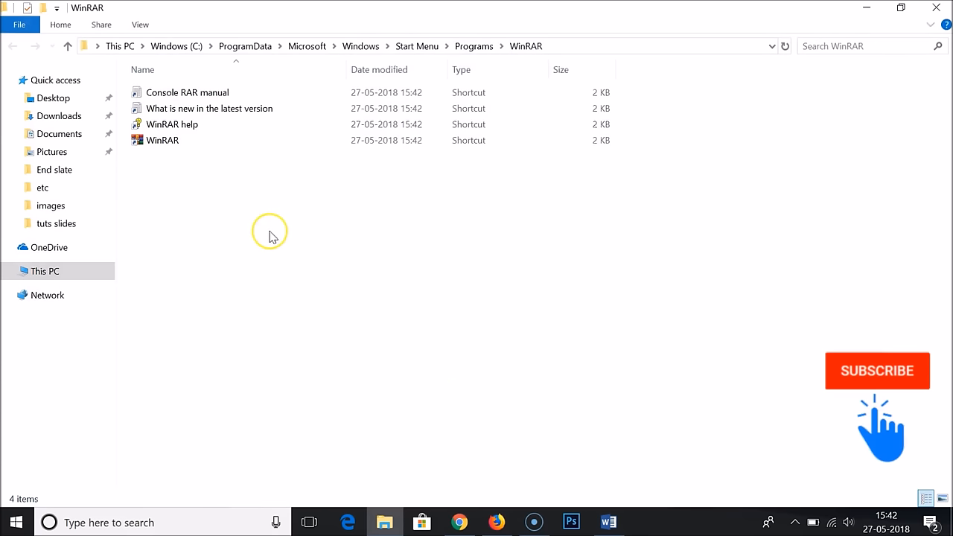
pyautogui.doubleClick(188, 93)
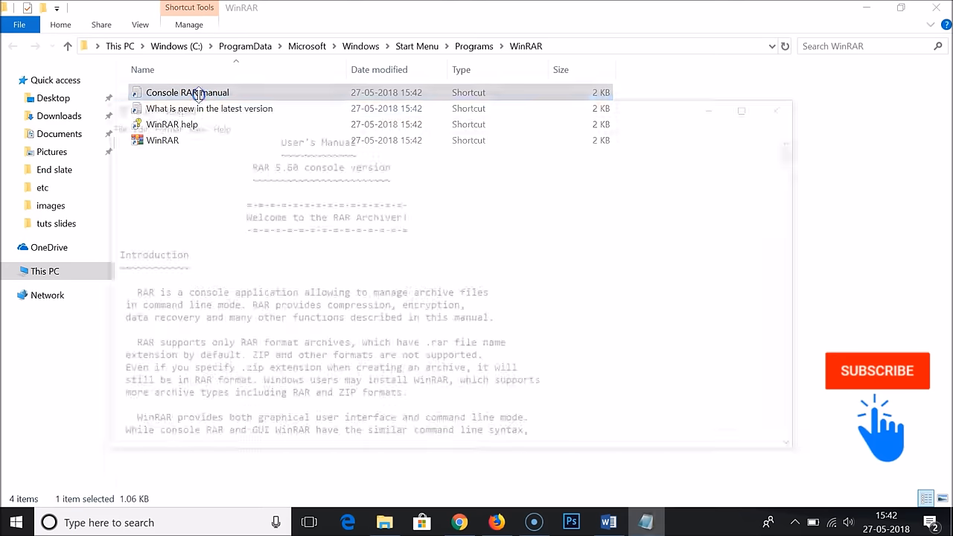
pyautogui.doubleClick(188, 92)
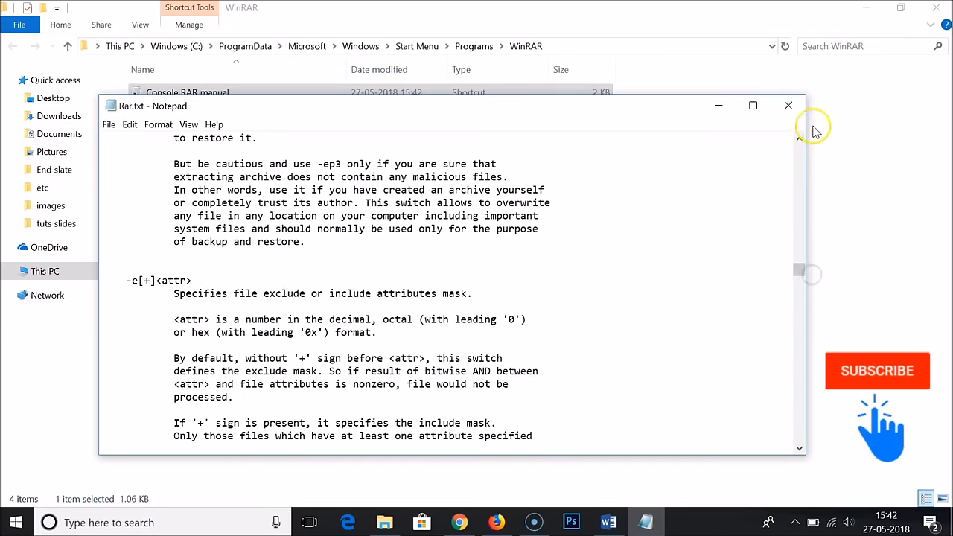
pyautogui.click(788, 104)
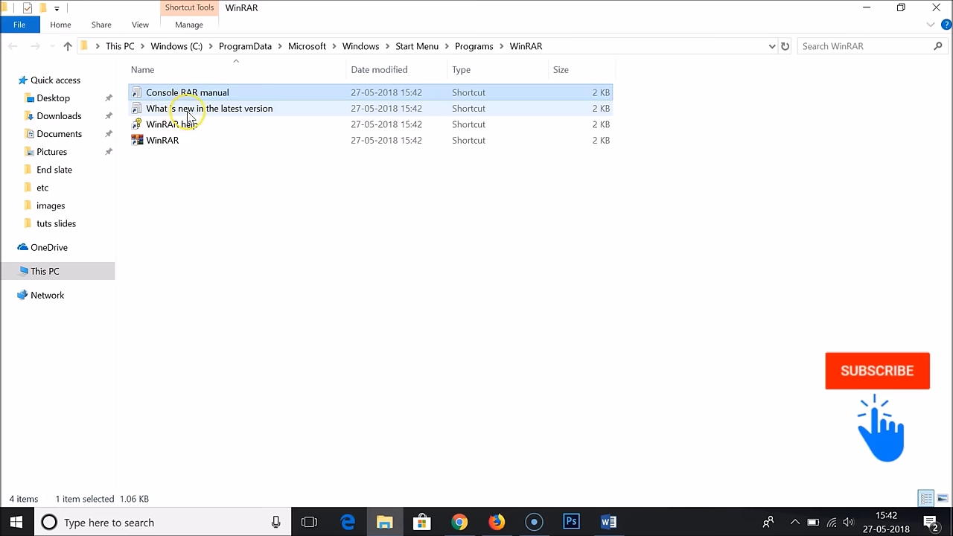
# View the what's-new notes and WinRAR help, close the help, and select the WinRAR shortcut.
pyautogui.doubleClick(215, 107)
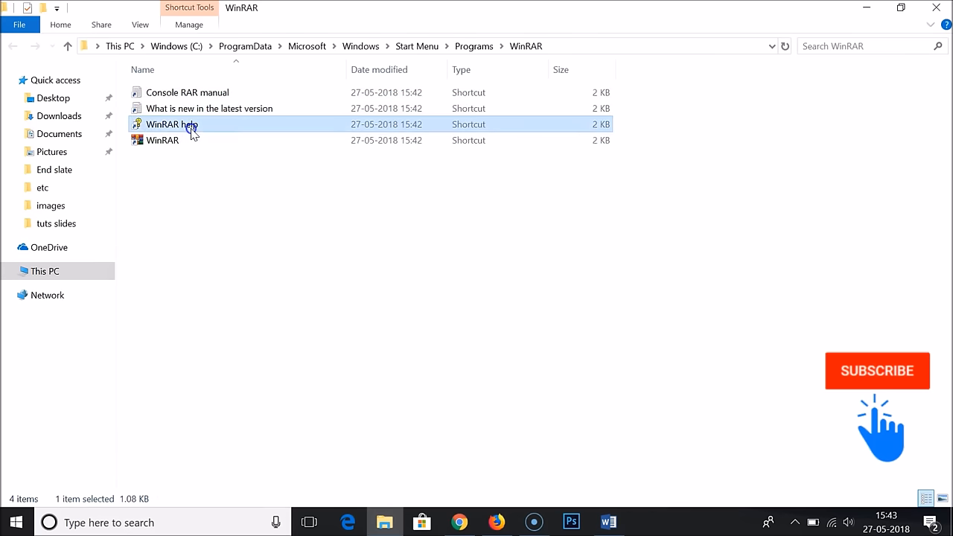
pyautogui.doubleClick(173, 125)
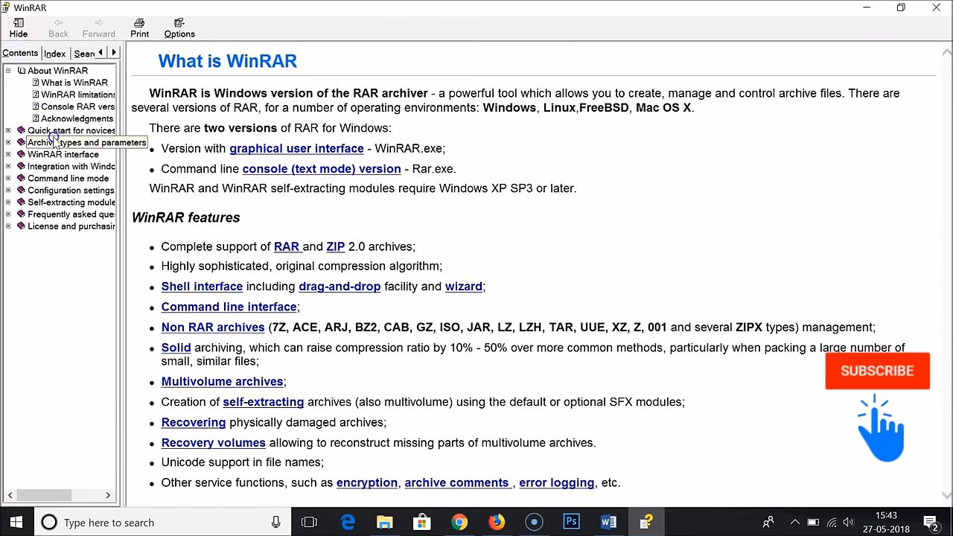
pyautogui.click(62, 153)
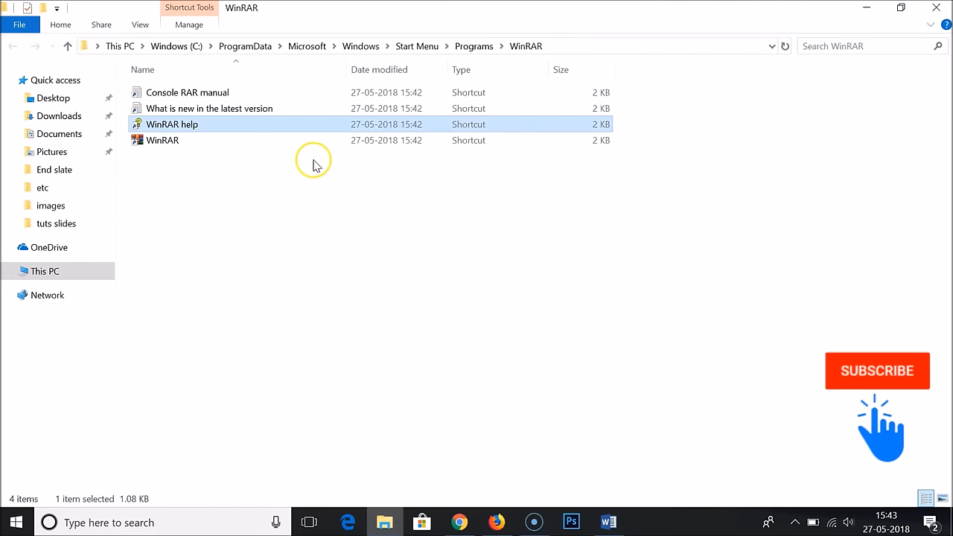
pyautogui.moveTo(899, 9)
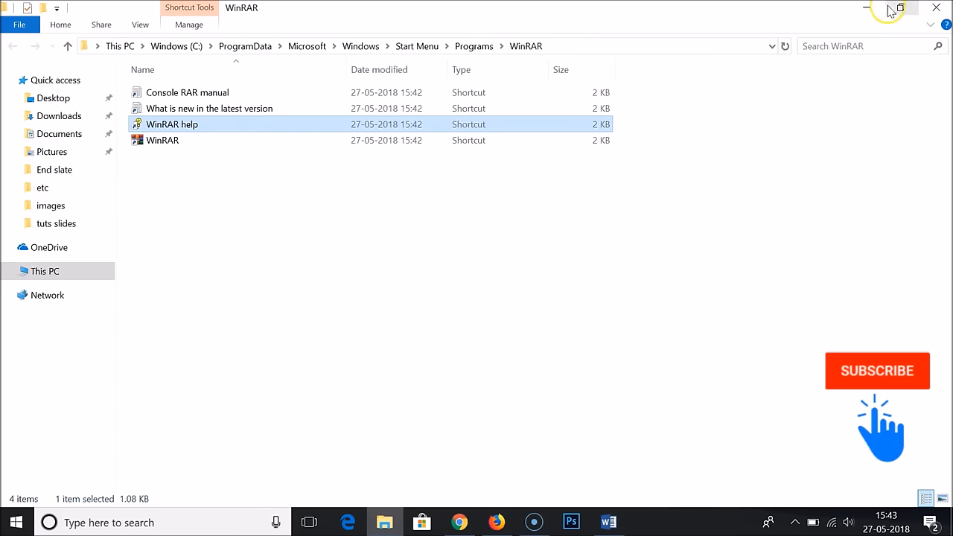
pyautogui.moveTo(212, 146)
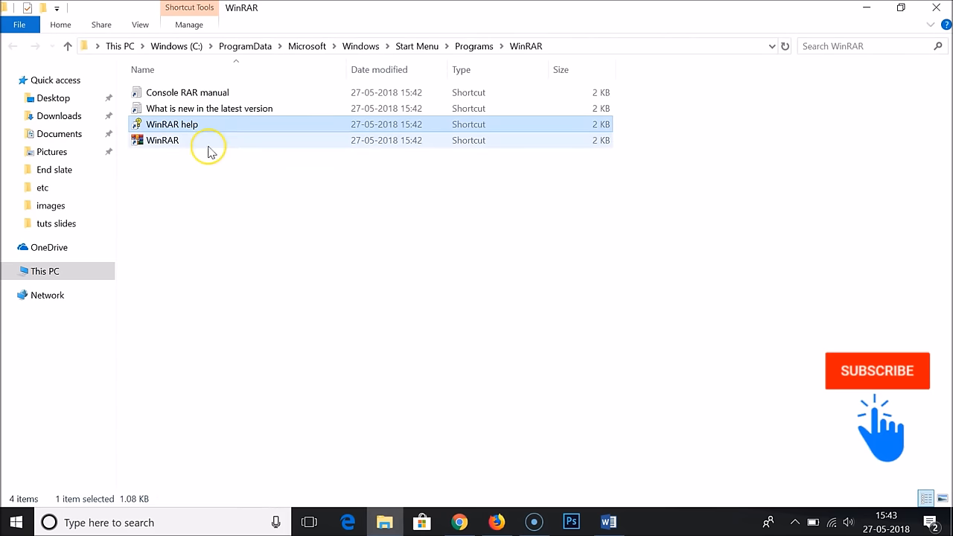
pyautogui.click(162, 140)
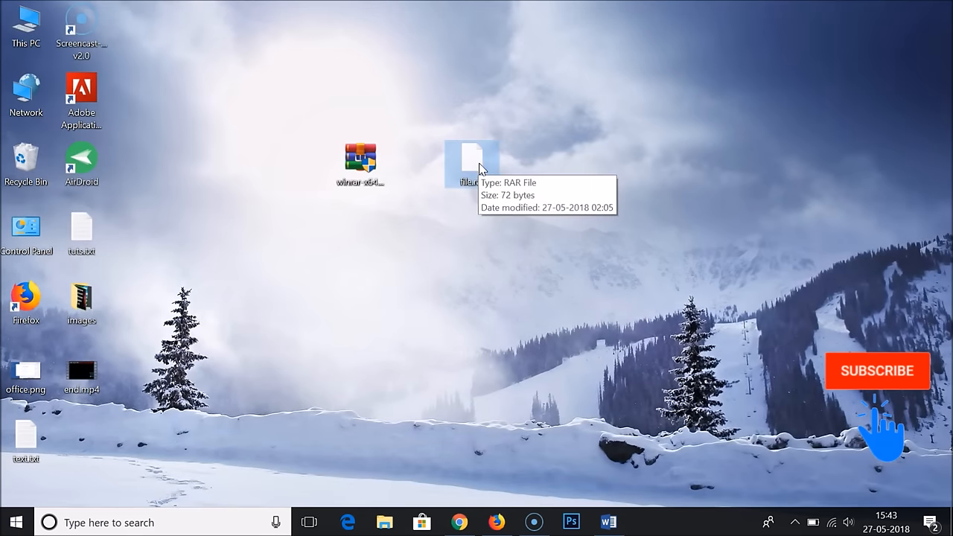
# Bring up Extract files… for file.rar and cancel the extraction options dialog.
pyautogui.click(473, 158)
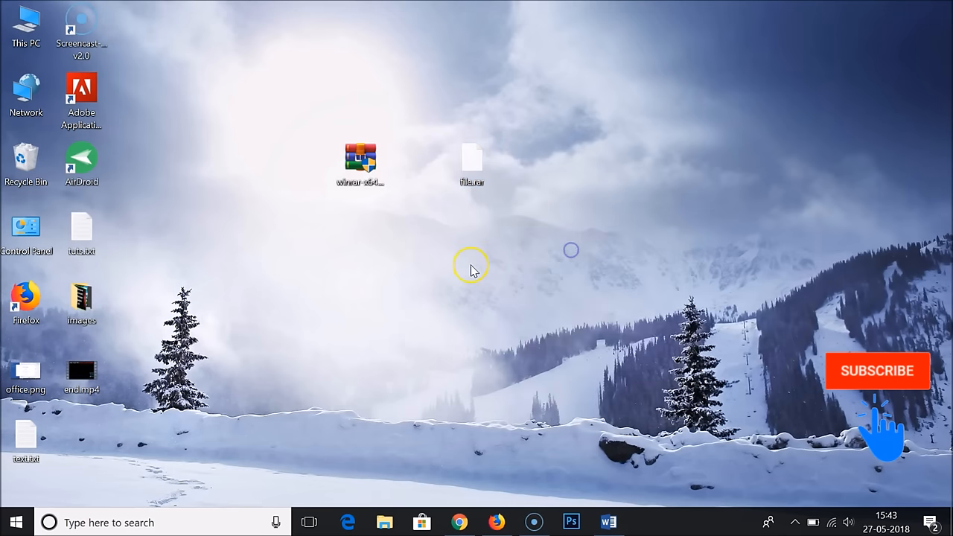
pyautogui.rightClick(471, 158)
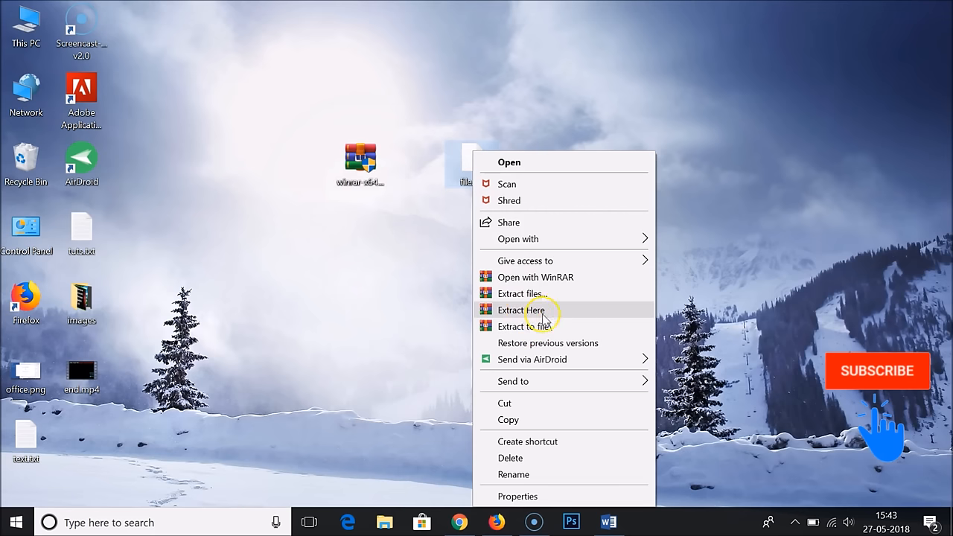
pyautogui.moveTo(539, 294)
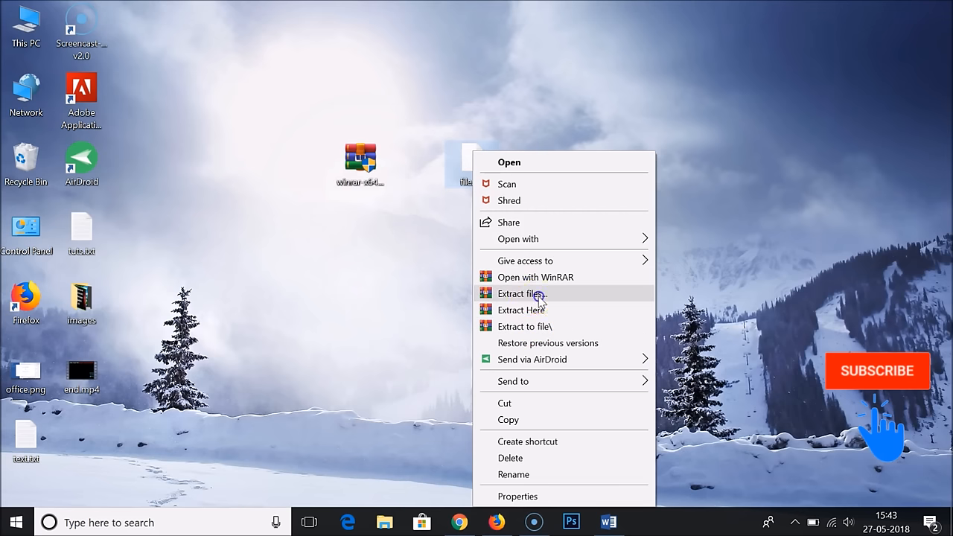
pyautogui.click(522, 293)
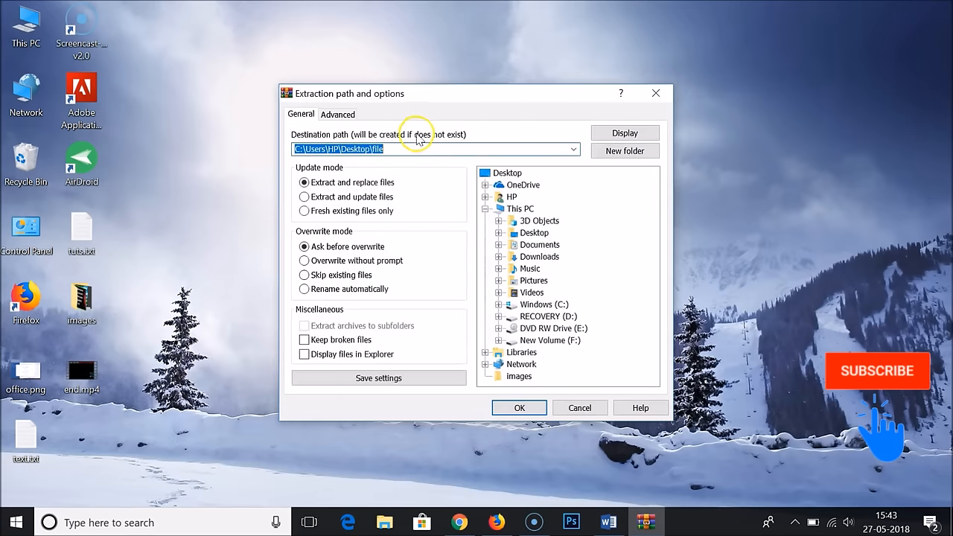
pyautogui.moveTo(644, 122)
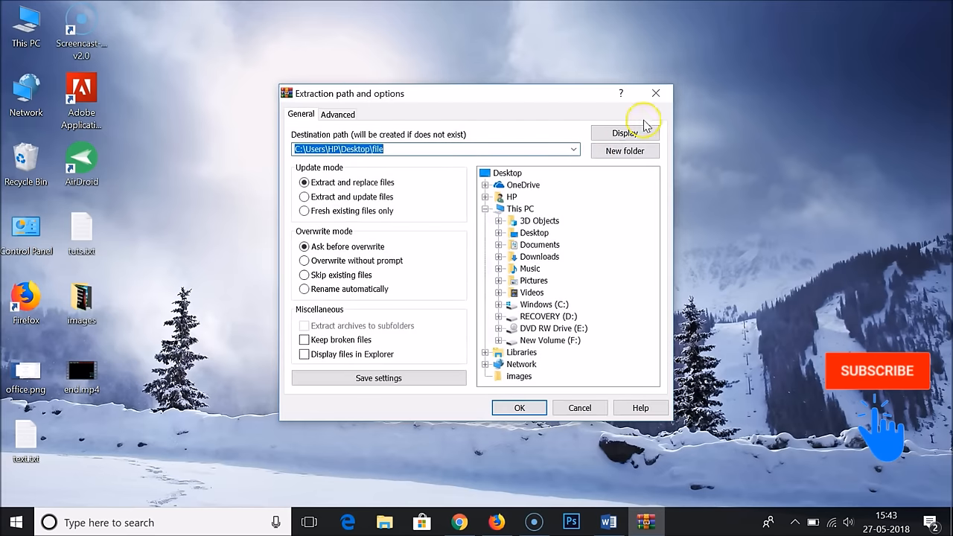
pyautogui.click(518, 409)
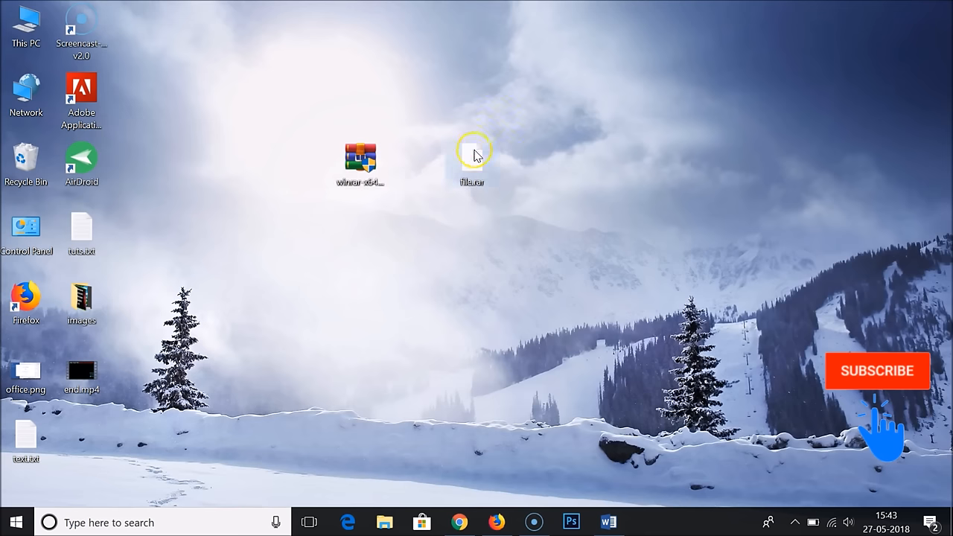
# Extract file.rar here onto the desktop and open the new folder it produced.
pyautogui.rightClick(471, 158)
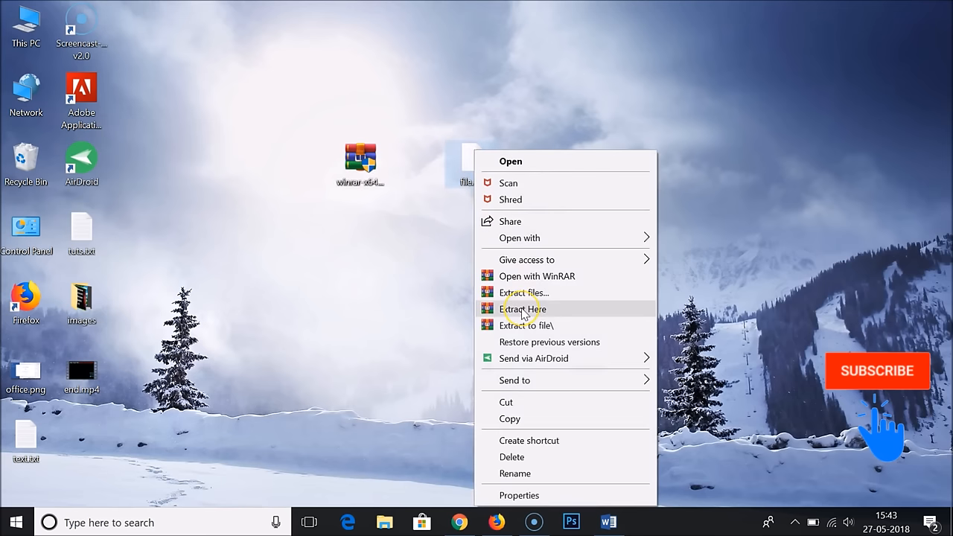
pyautogui.moveTo(525, 308)
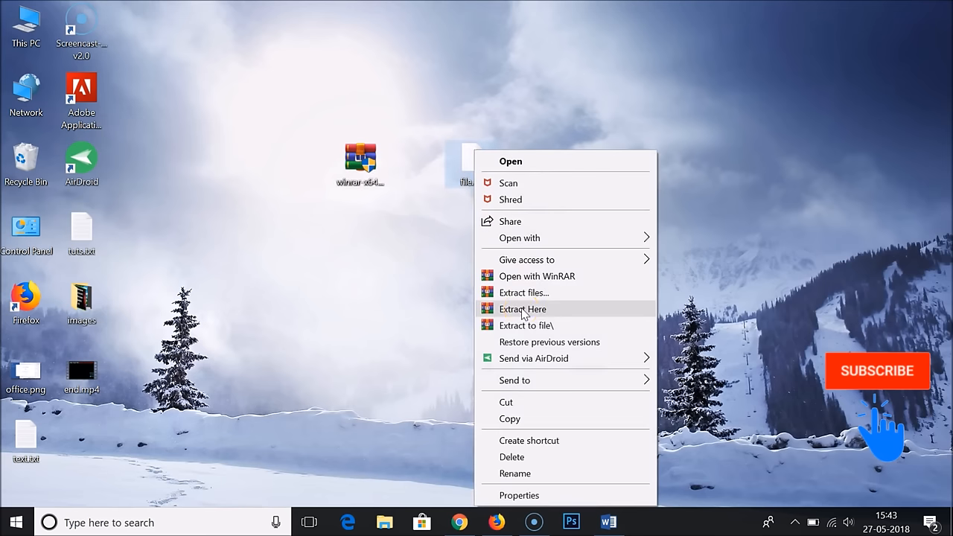
pyautogui.click(522, 309)
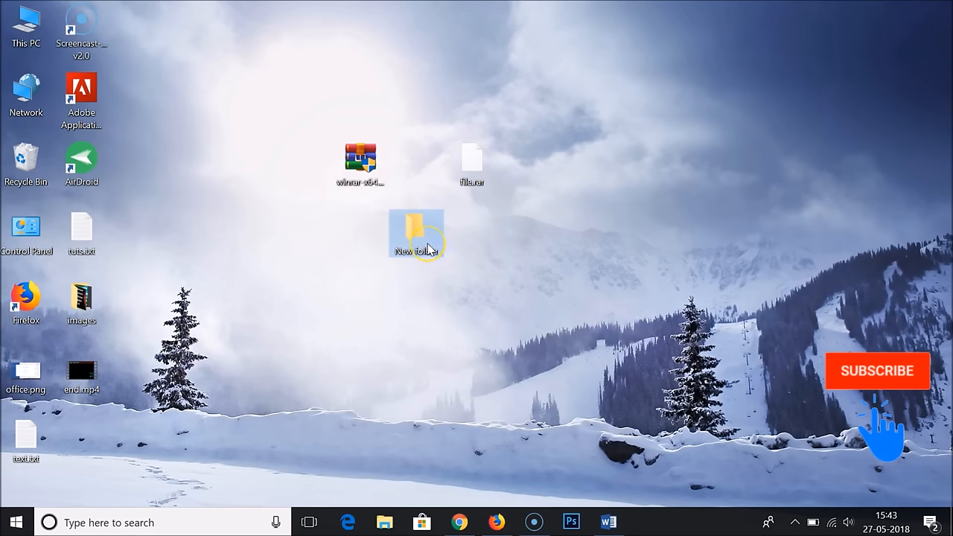
pyautogui.doubleClick(417, 236)
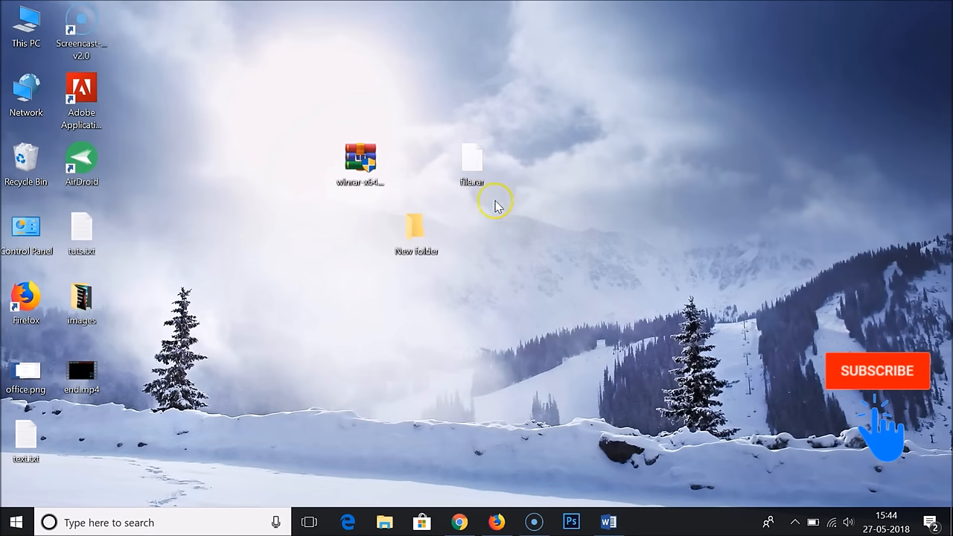
pyautogui.rightClick(471, 158)
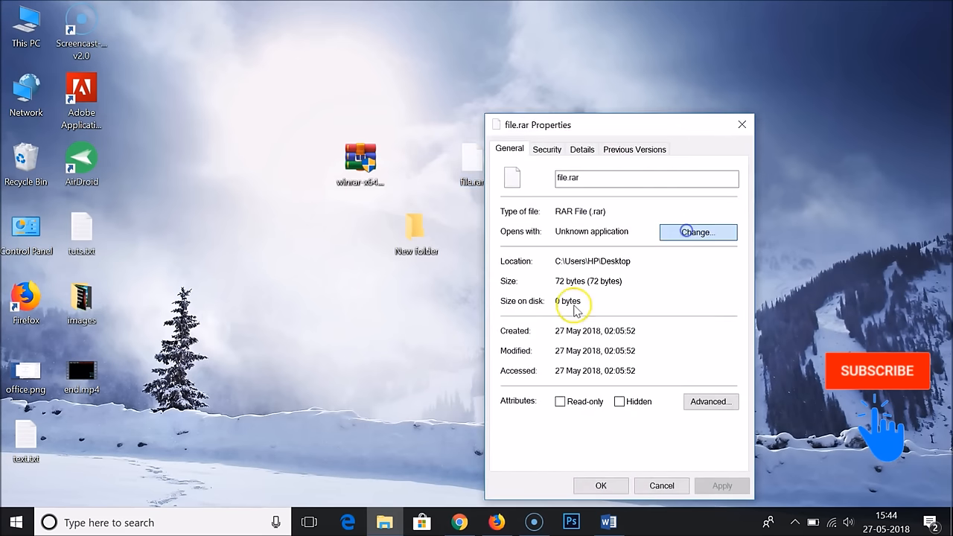
# Change the .rar file association to WinRAR archiver in file.rar's properties and confirm.
pyautogui.click(698, 232)
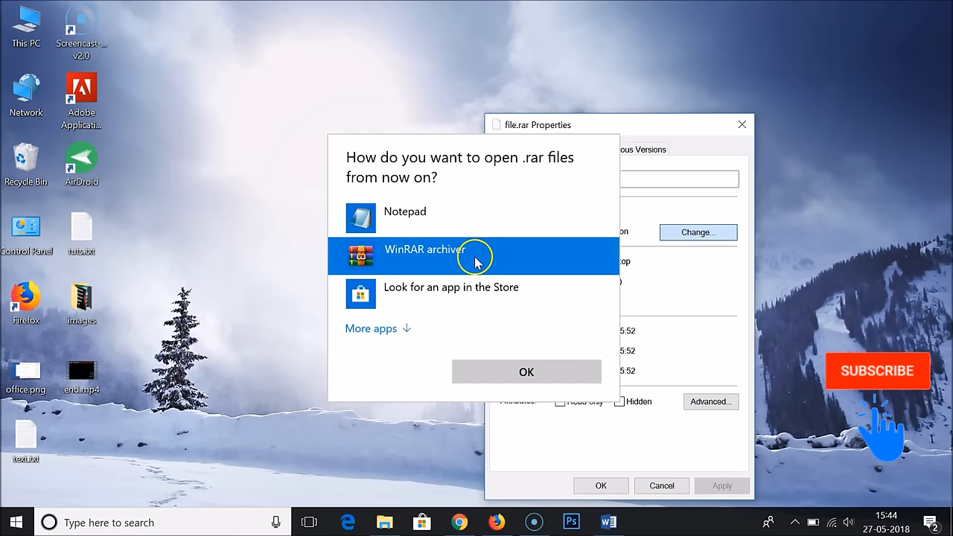
pyautogui.moveTo(504, 256)
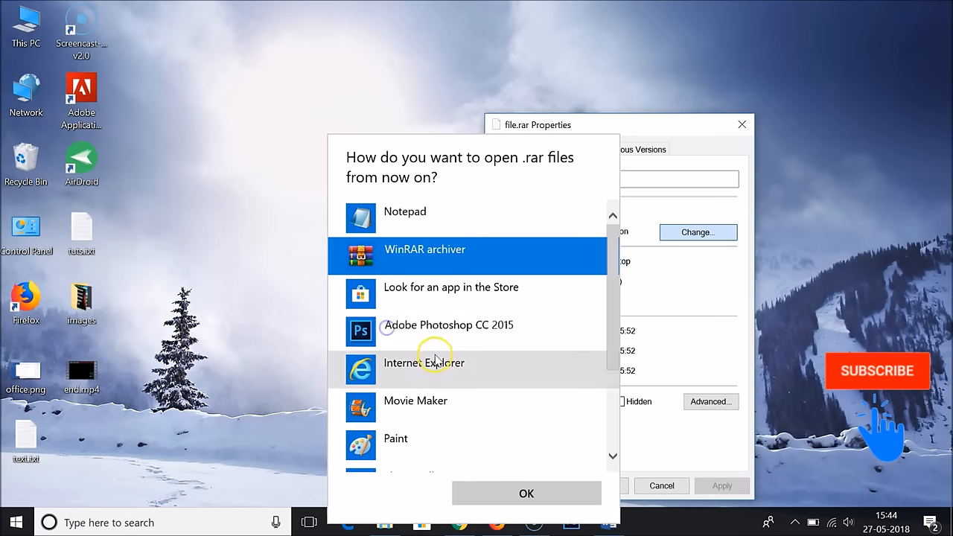
pyautogui.scroll(-3)
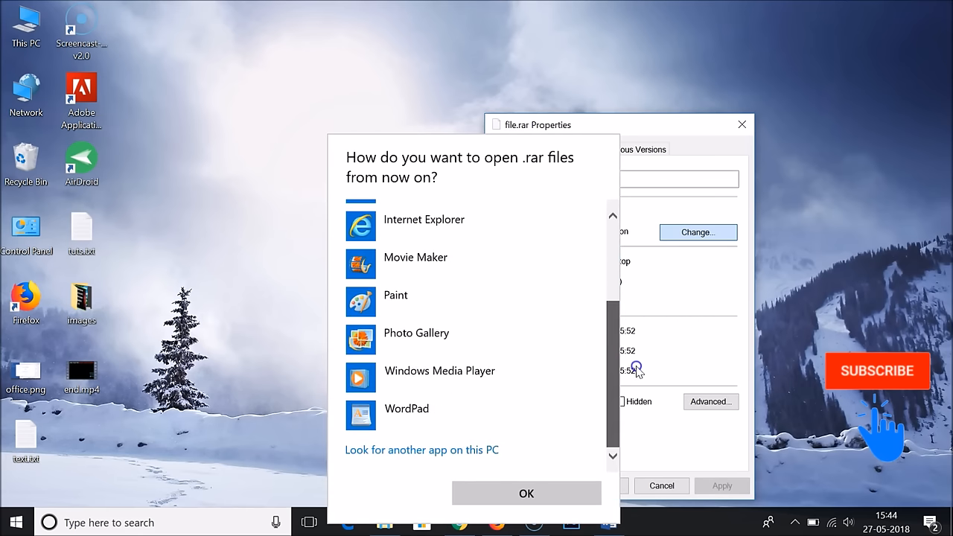
pyautogui.moveTo(634, 379)
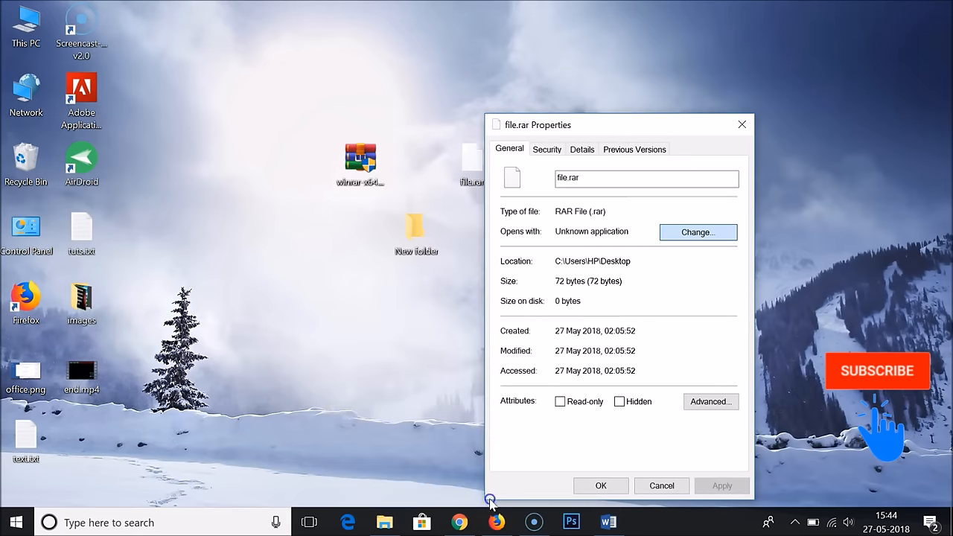
pyautogui.click(721, 485)
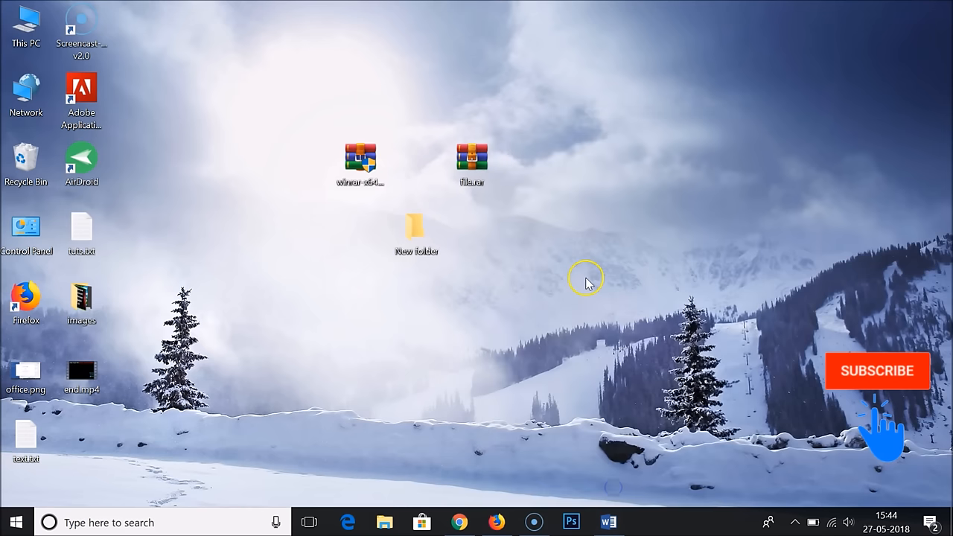
pyautogui.moveTo(469, 98)
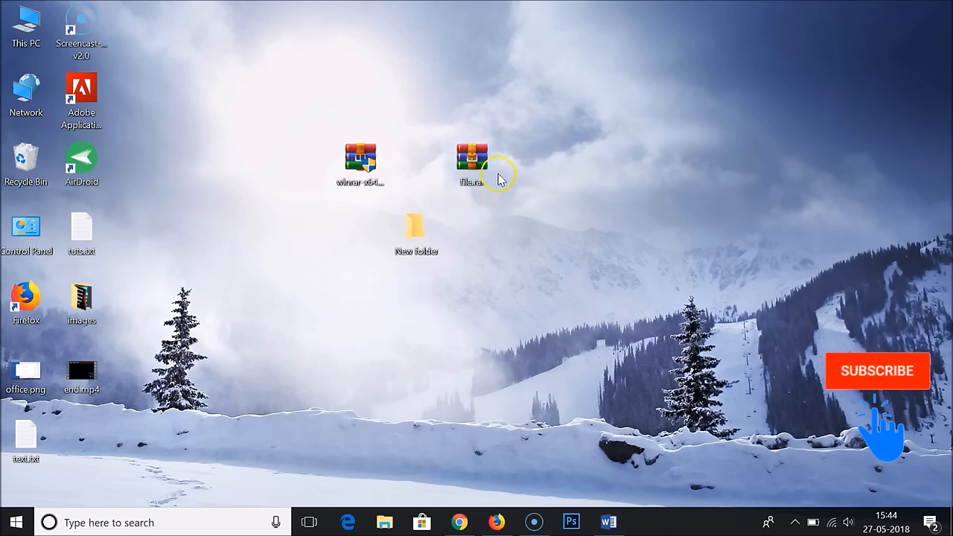
pyautogui.moveTo(527, 220)
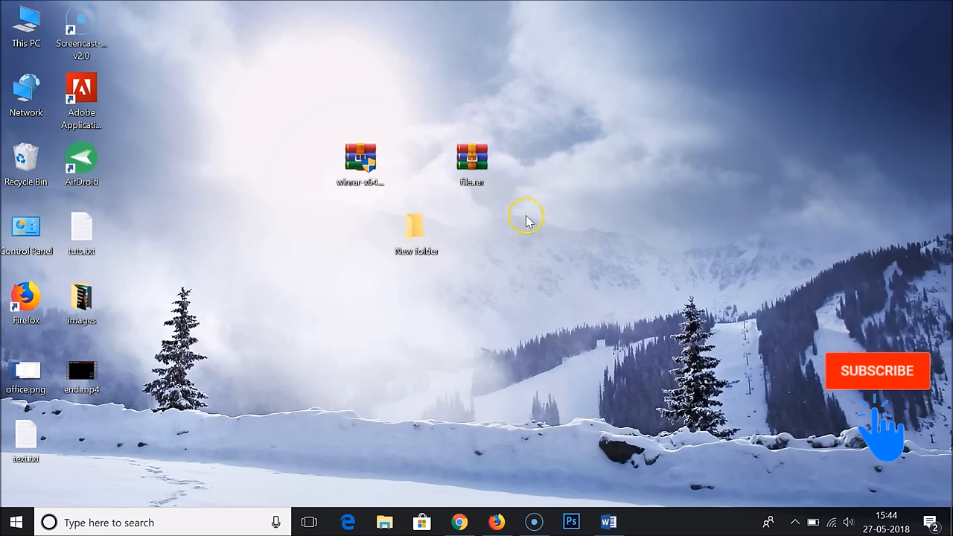
pyautogui.moveTo(553, 342)
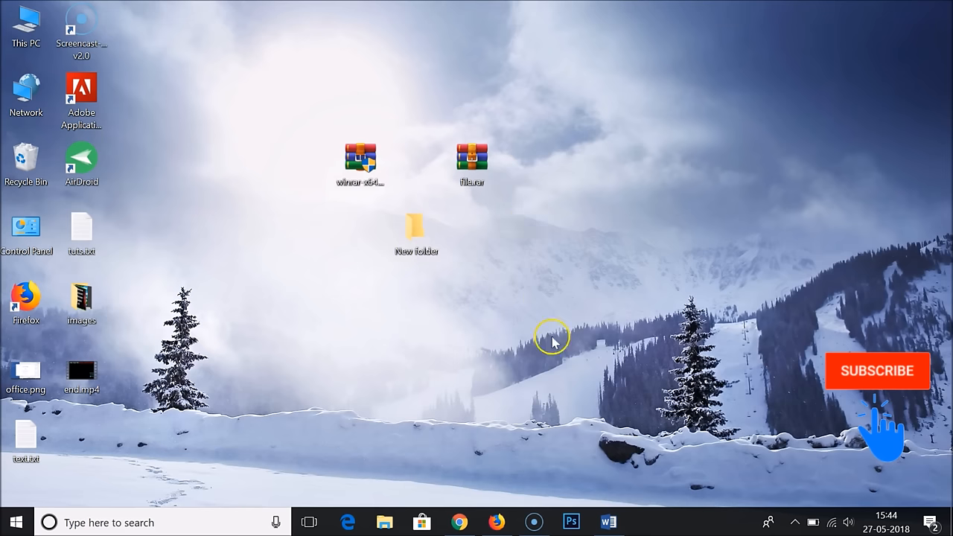
# Bring the Word tutorial 'How to Extract .rar File' back up to close out the walkthrough.
pyautogui.click(608, 522)
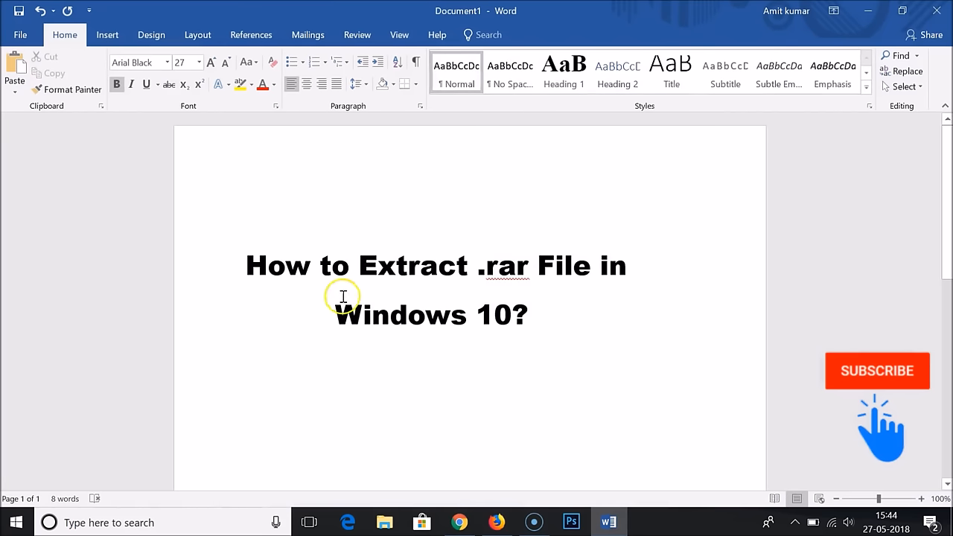